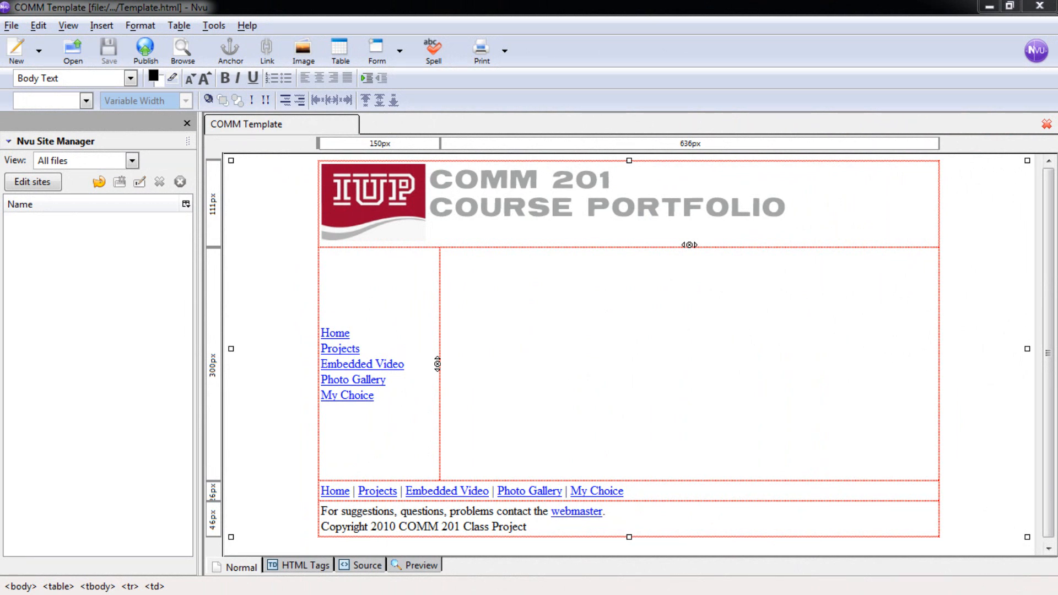
mouse_move(583, 370)
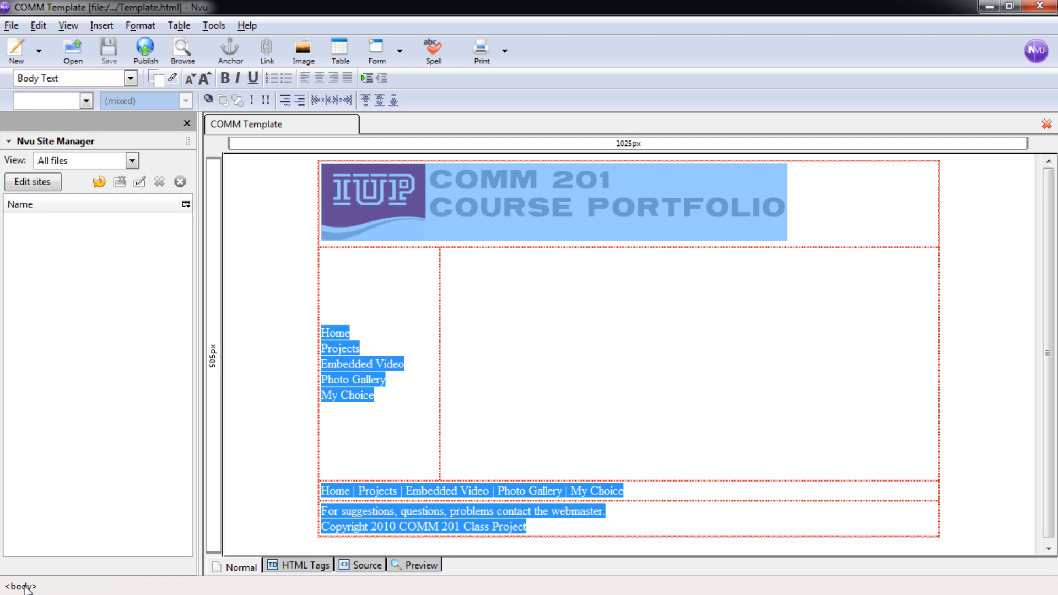
mouse_move(493, 461)
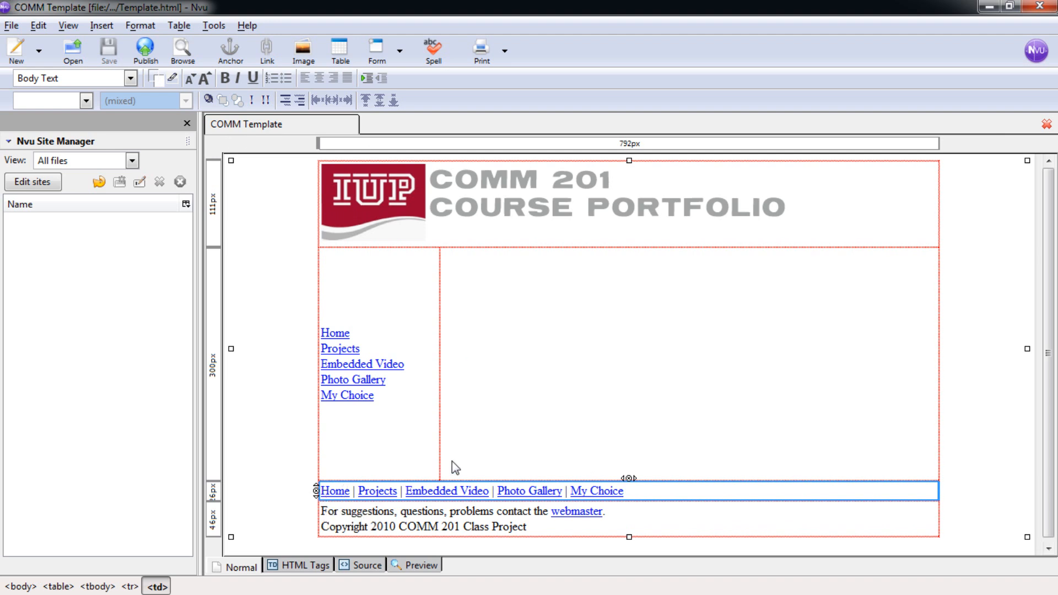
mouse_move(1040, 456)
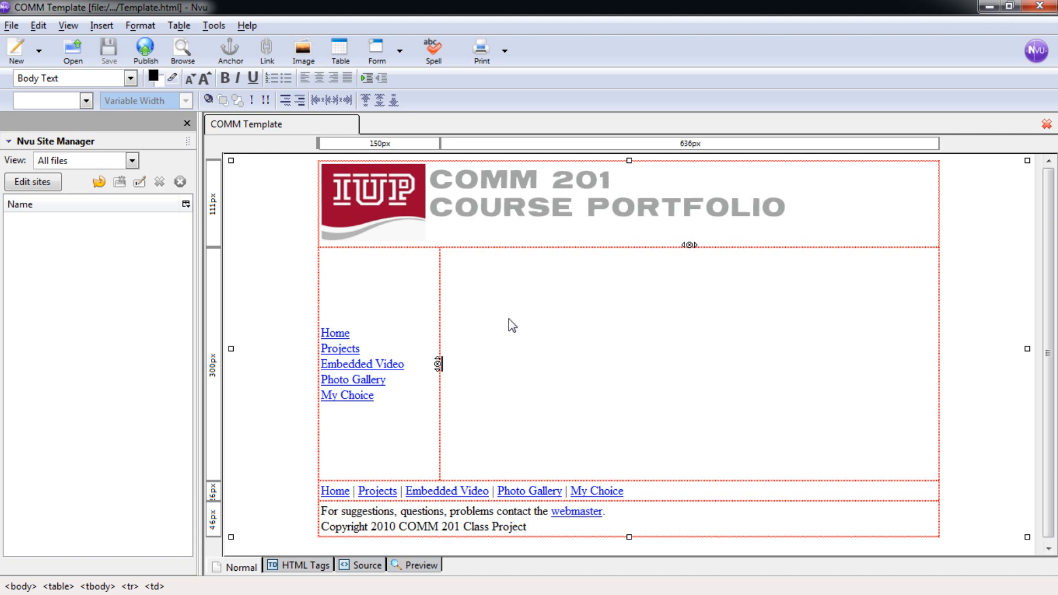
Step: Create a new style rule named sidenav in the CSS Editor with Expert mode turned off
click(213, 25)
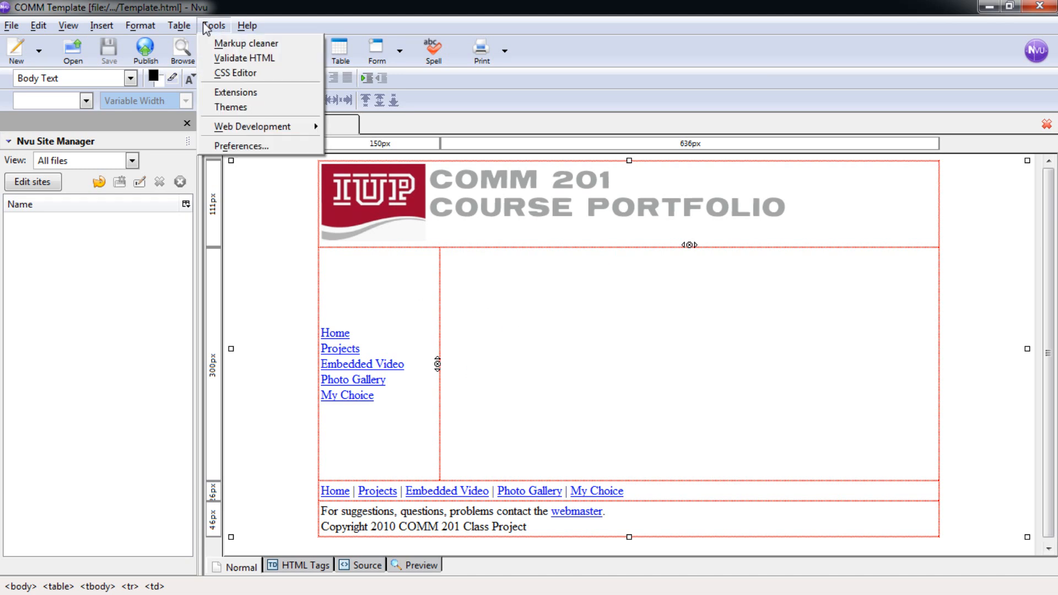
mouse_move(232, 73)
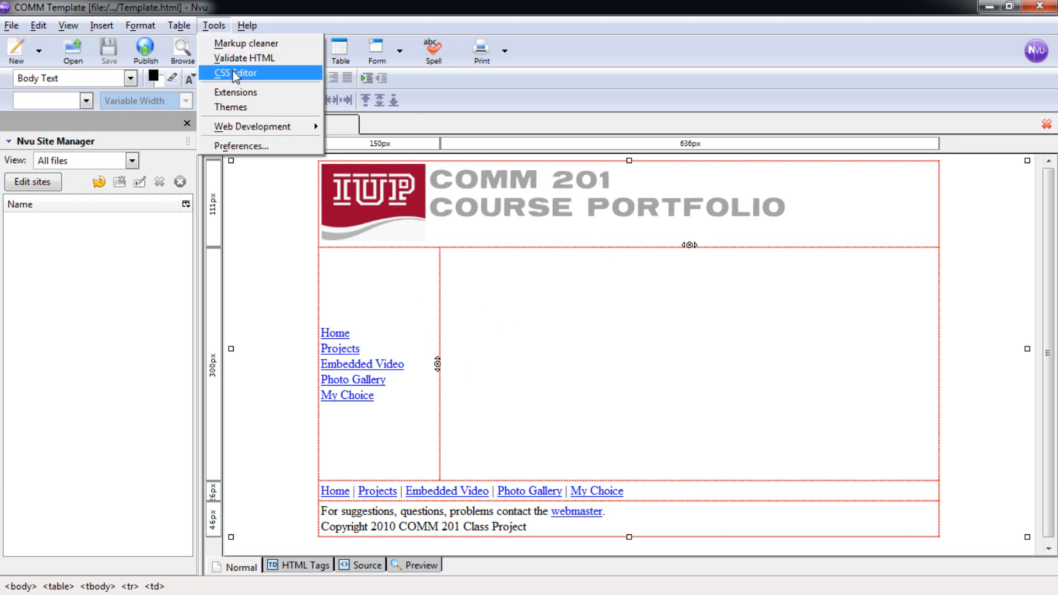
click(232, 72)
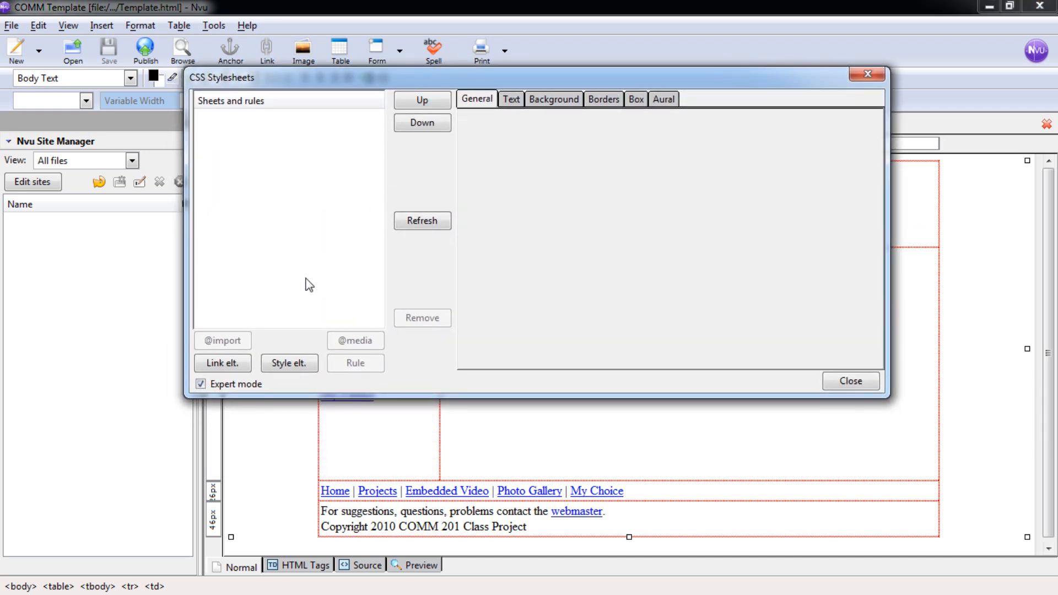
click(200, 383)
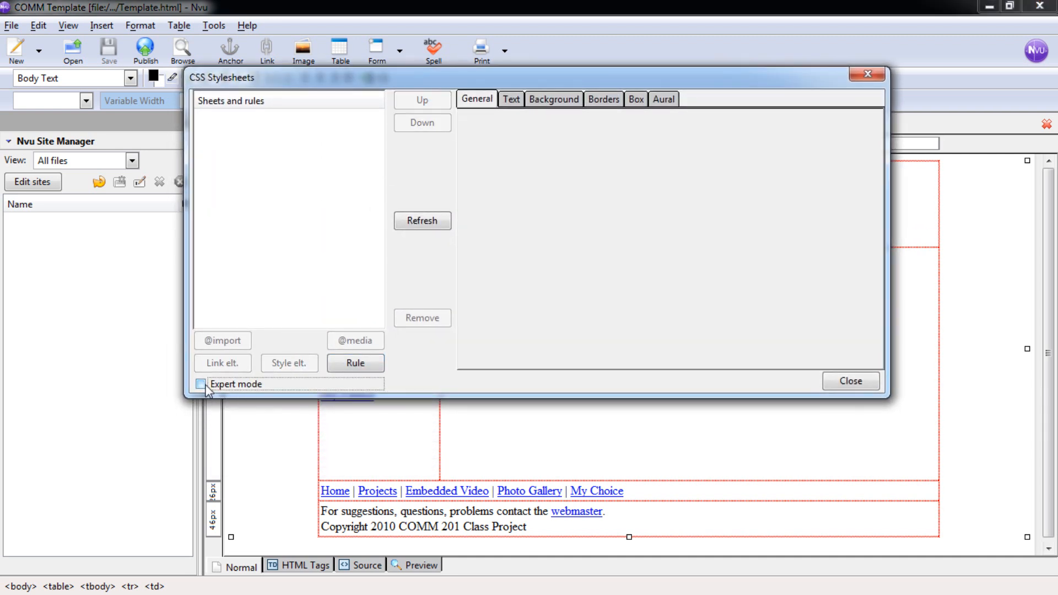
click(355, 362)
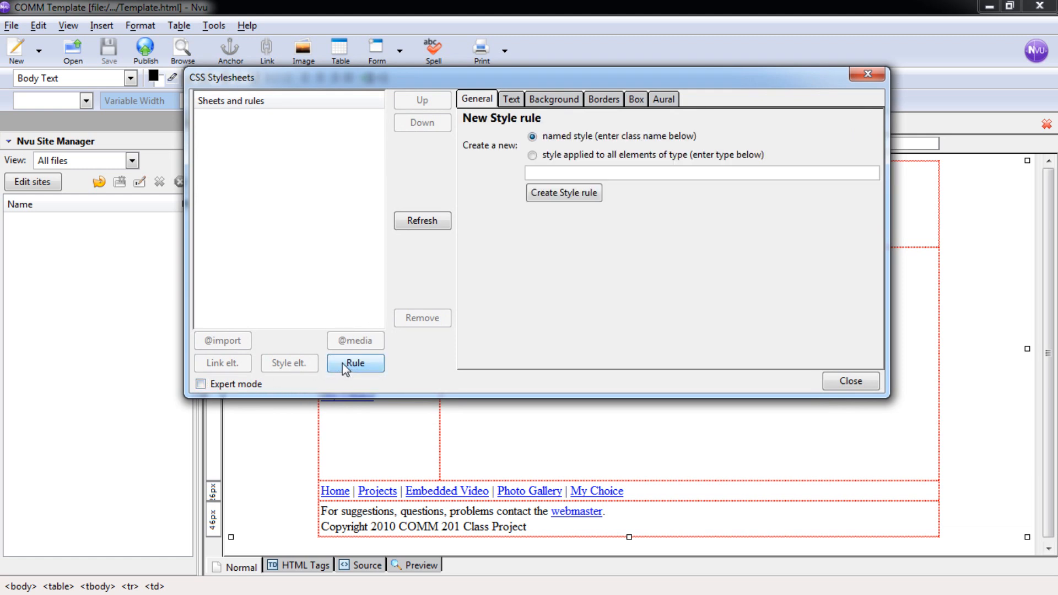
mouse_move(524, 80)
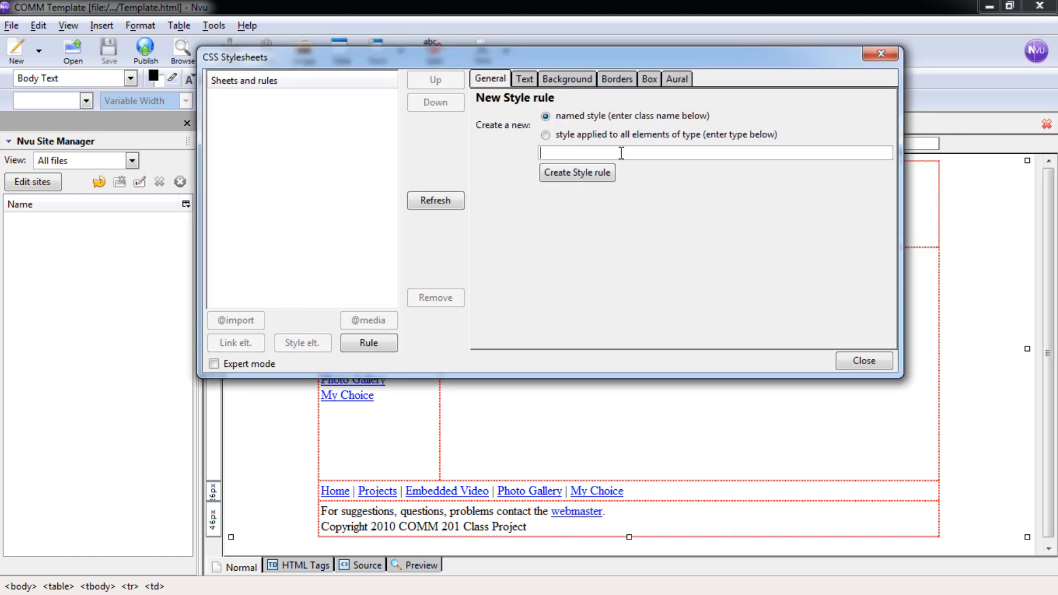
text(sidenav)
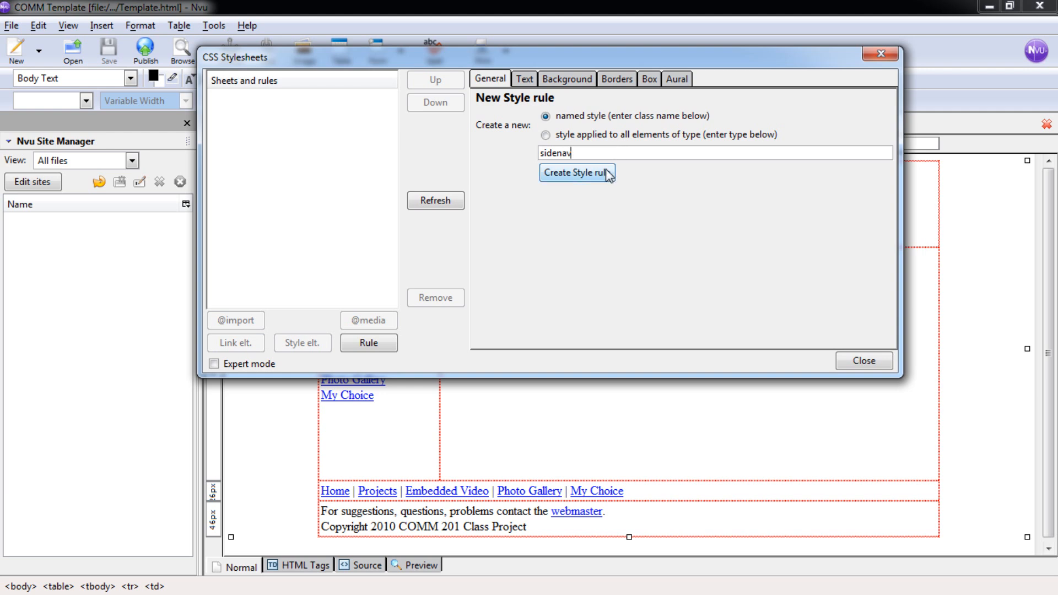
mouse_move(254, 101)
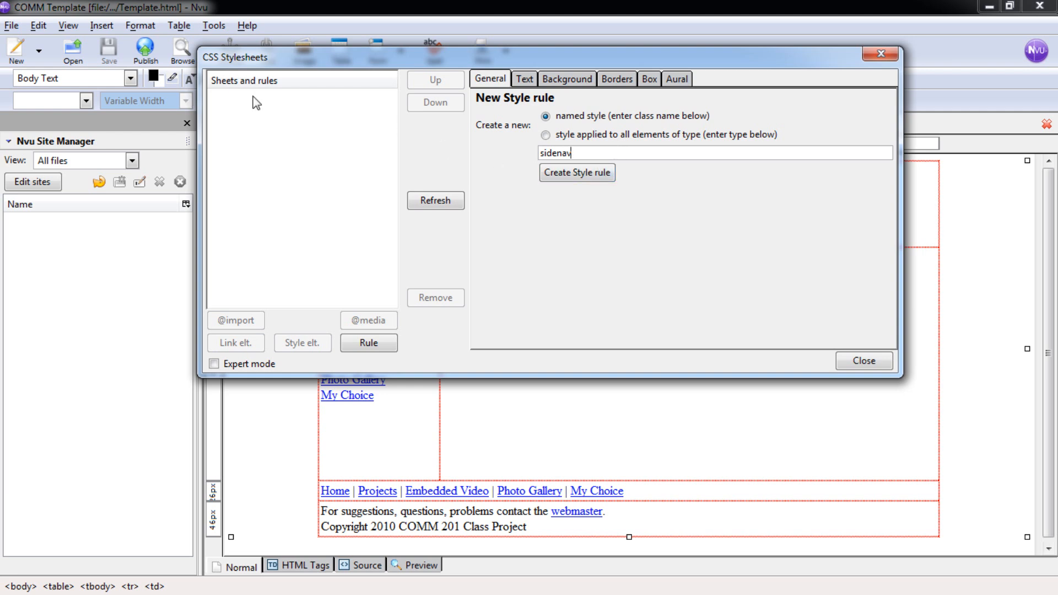
mouse_move(295, 125)
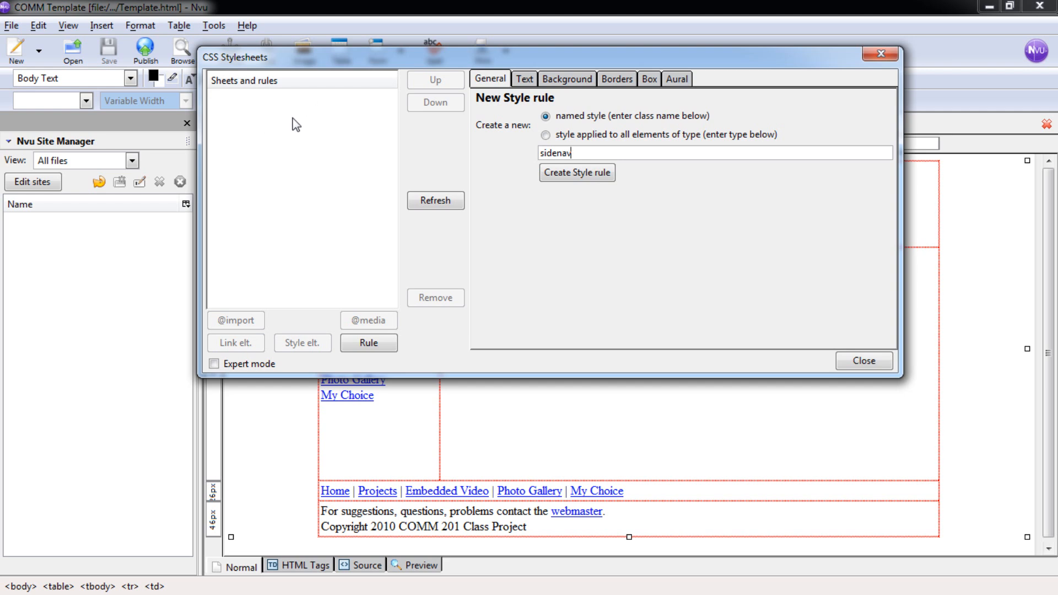
click(576, 173)
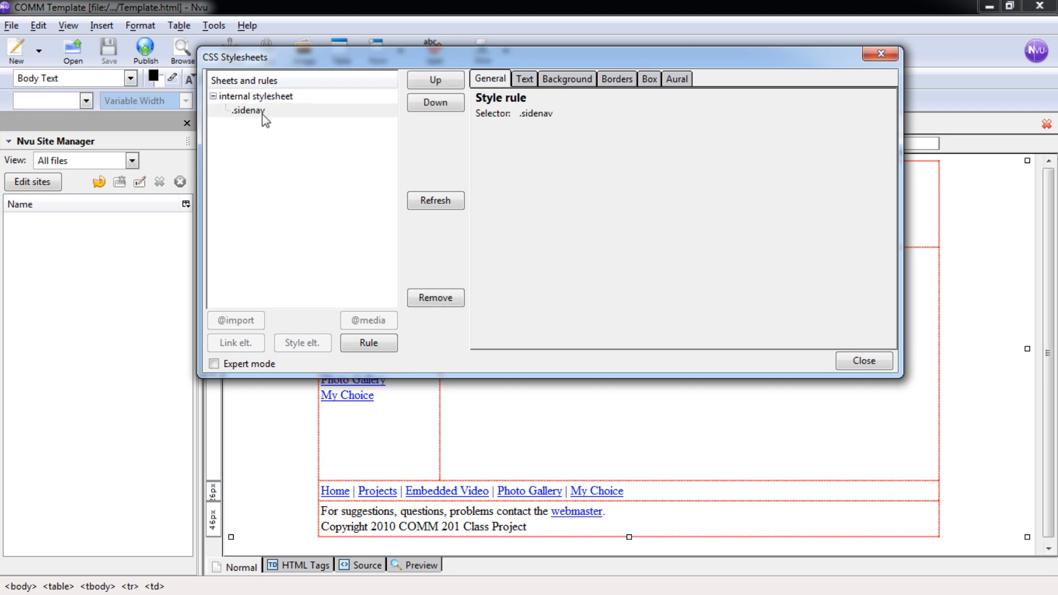
mouse_move(239, 121)
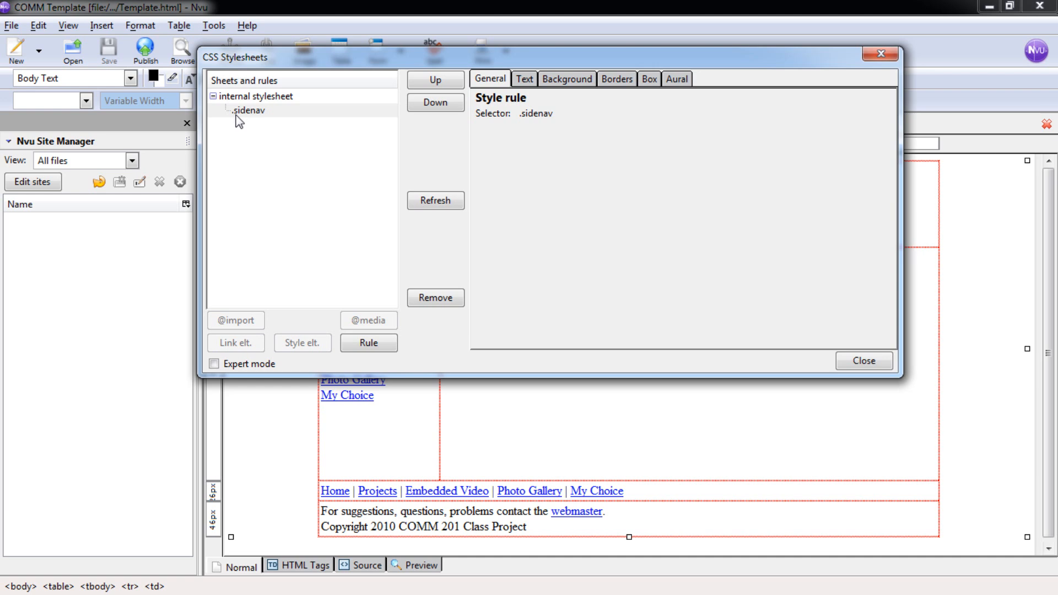
mouse_move(298, 132)
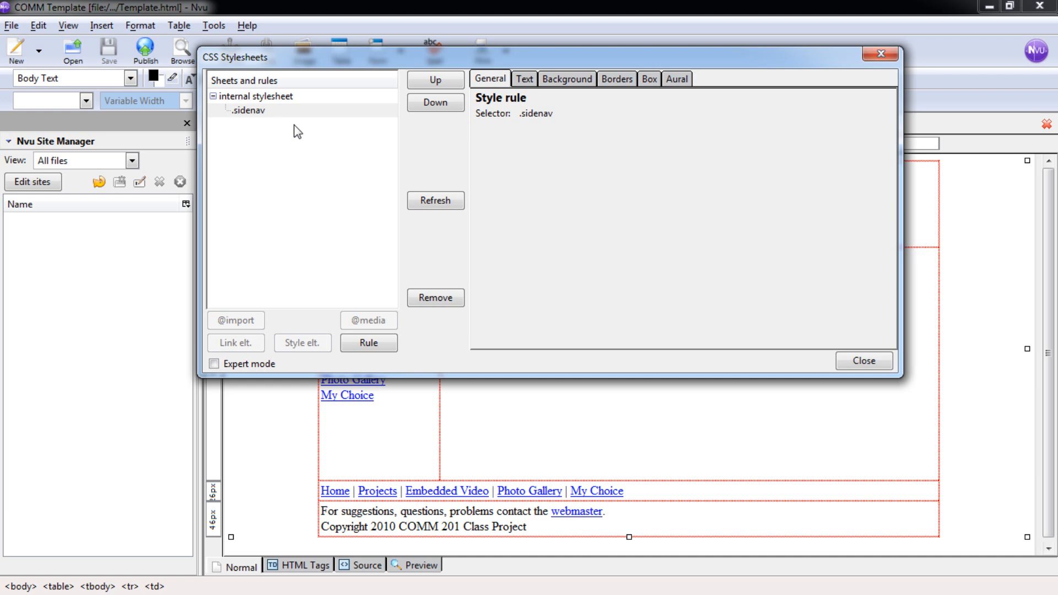
mouse_move(474, 148)
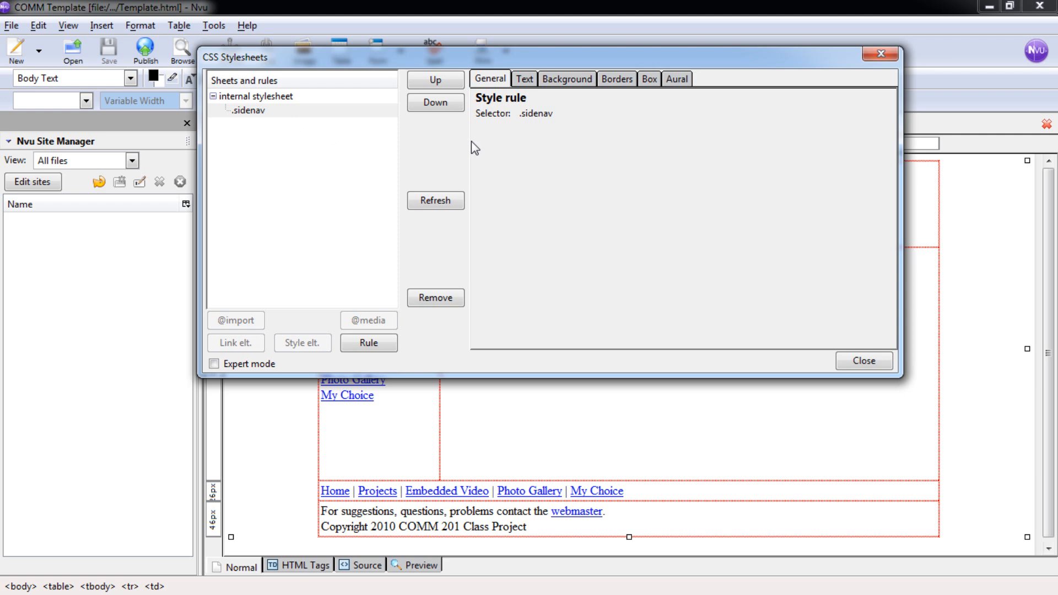
Step: Set the rule's font family to predefined Times New Roman, Times, serif at 14pt
click(525, 80)
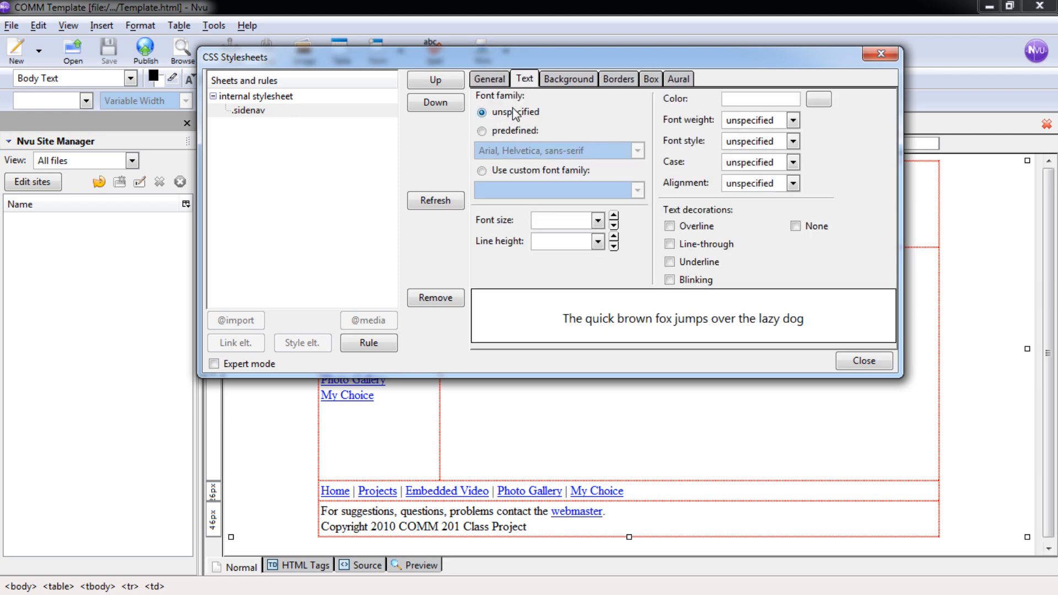
click(483, 130)
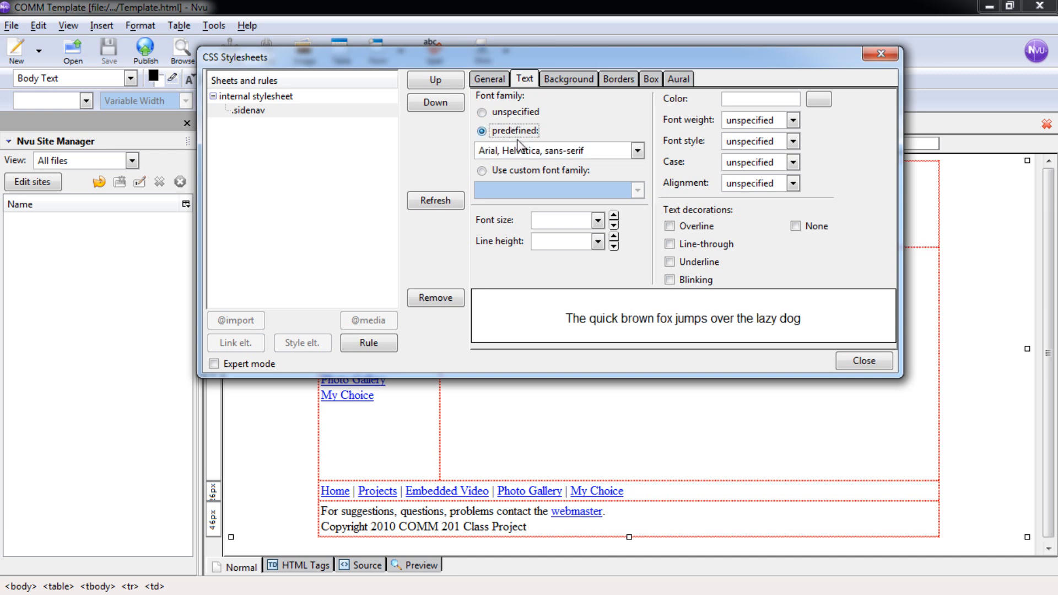
click(635, 150)
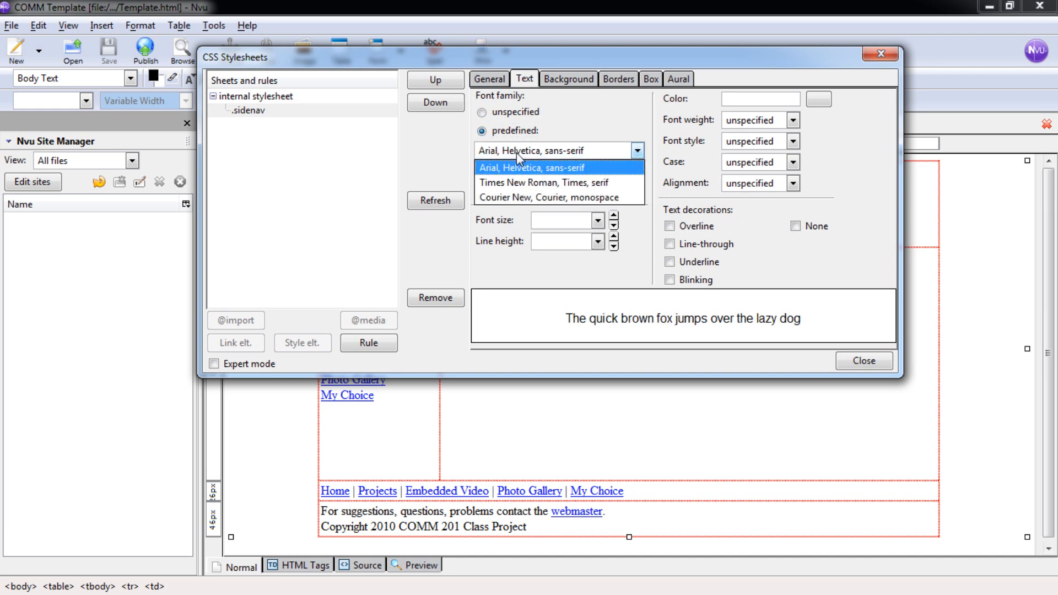
mouse_move(541, 182)
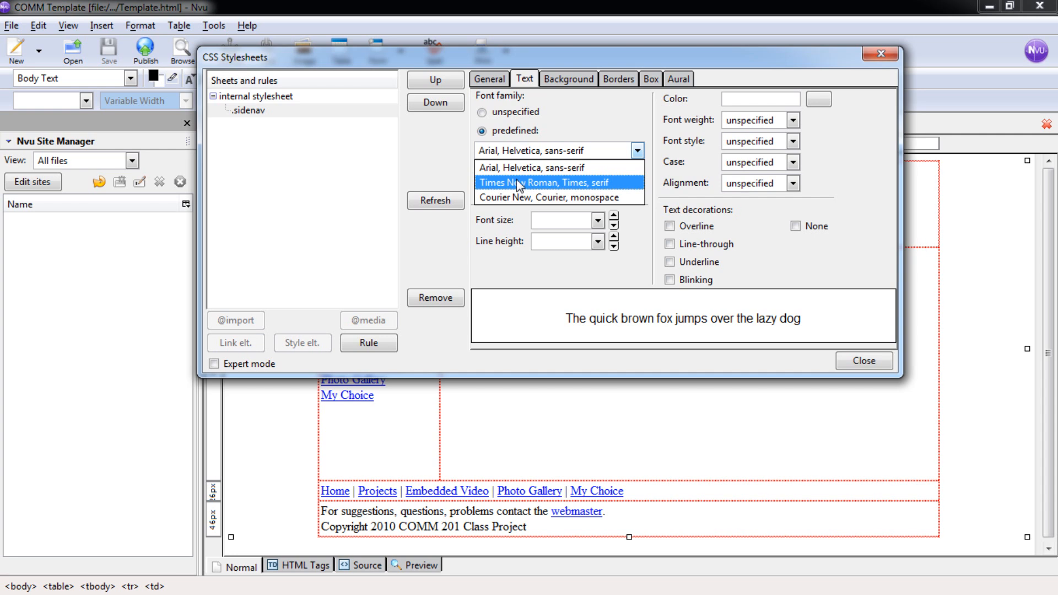
click(555, 181)
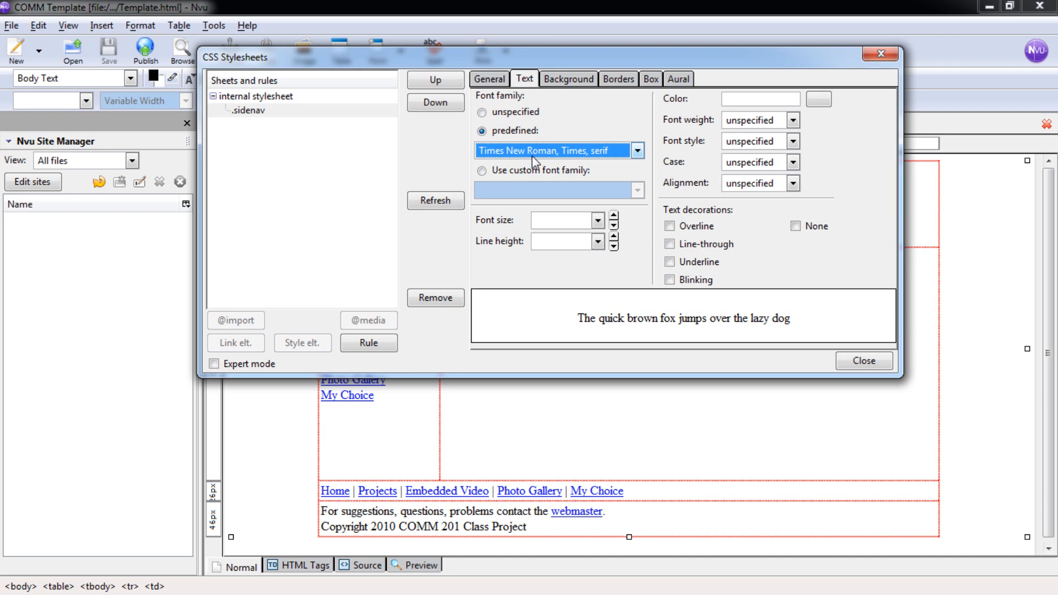
mouse_move(506, 159)
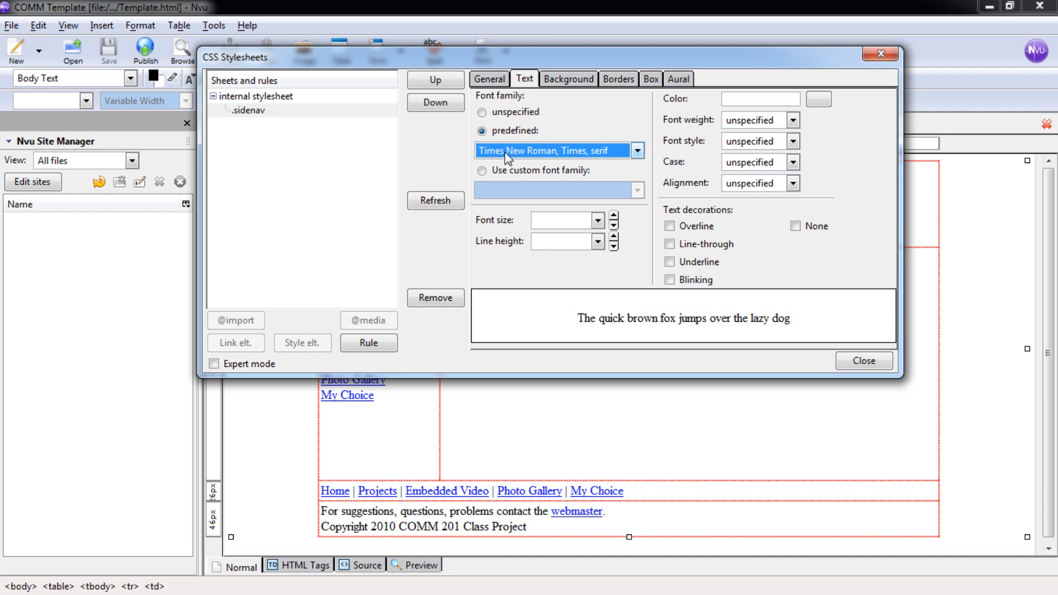
mouse_move(618, 165)
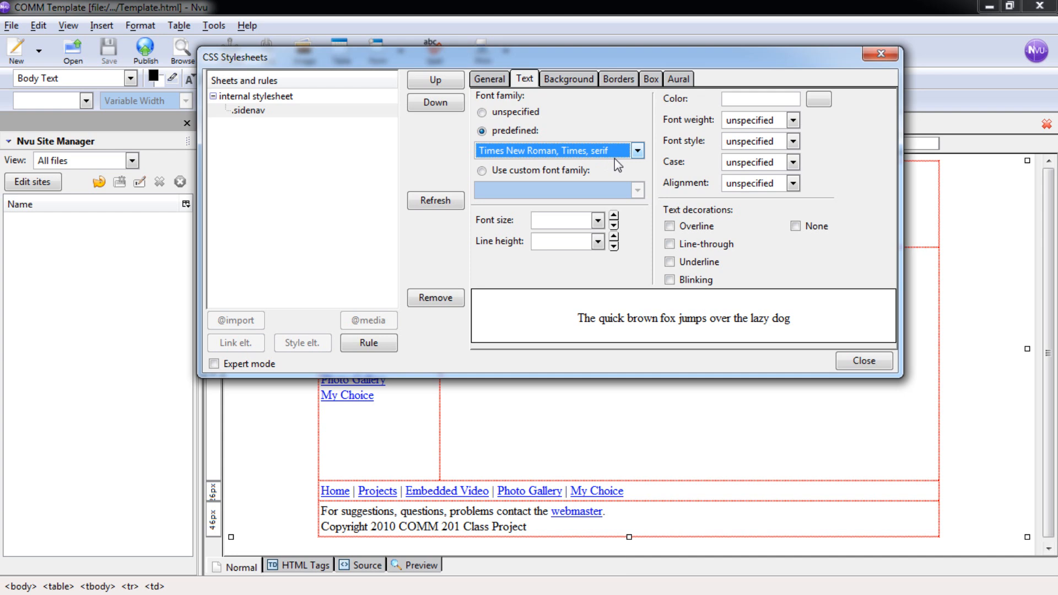
mouse_move(519, 223)
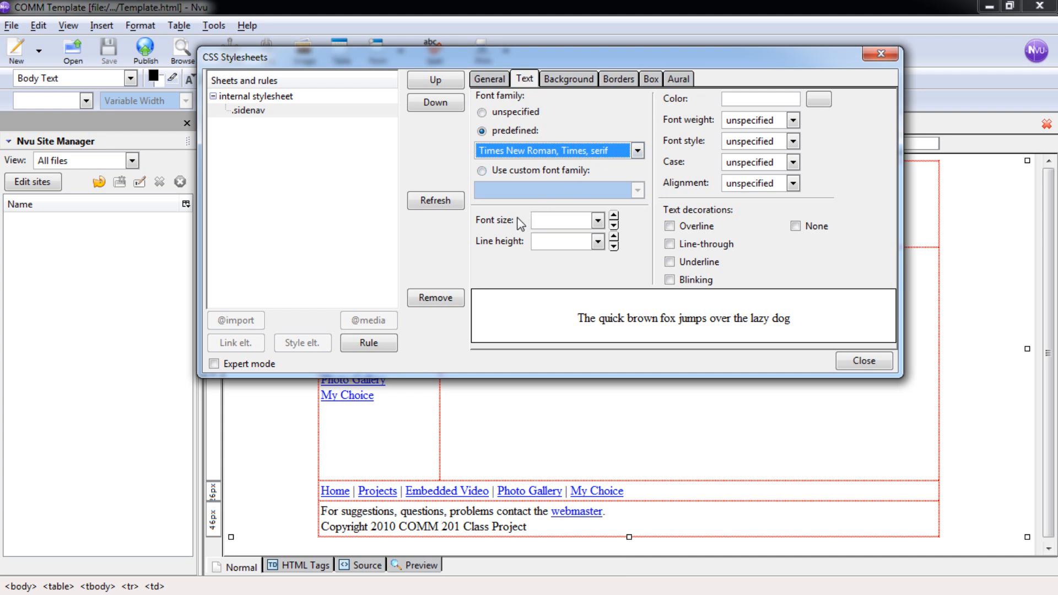
click(595, 220)
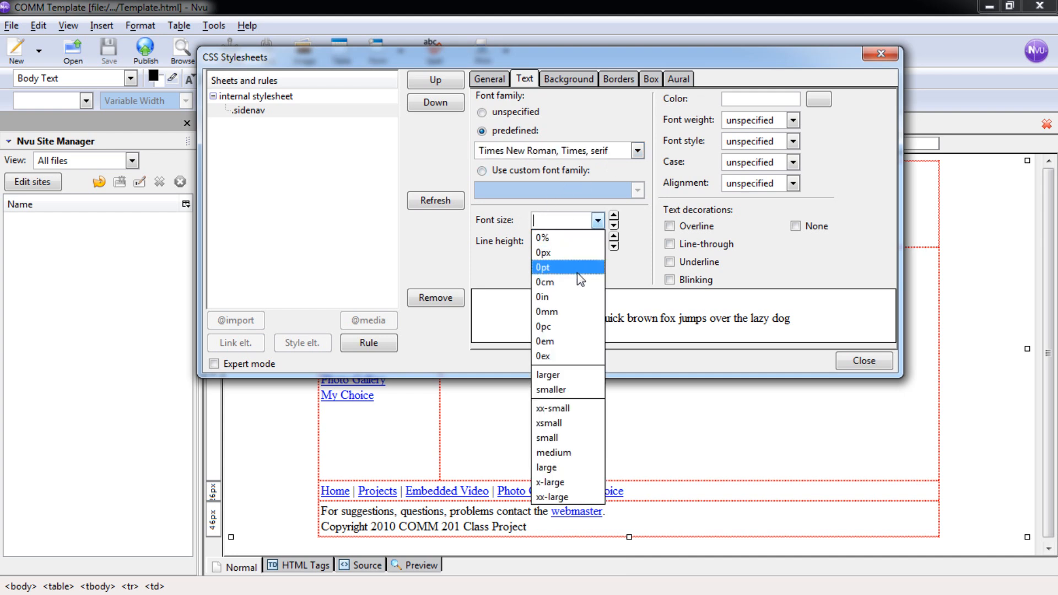
click(543, 267)
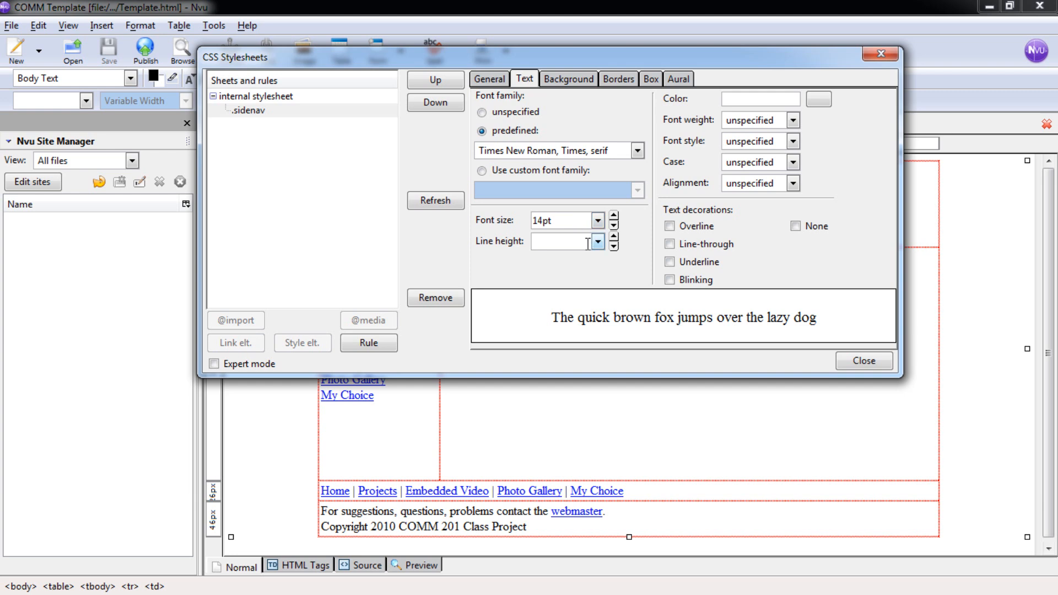
Step: Give the rule a 28pt line height and Normal font style
click(596, 241)
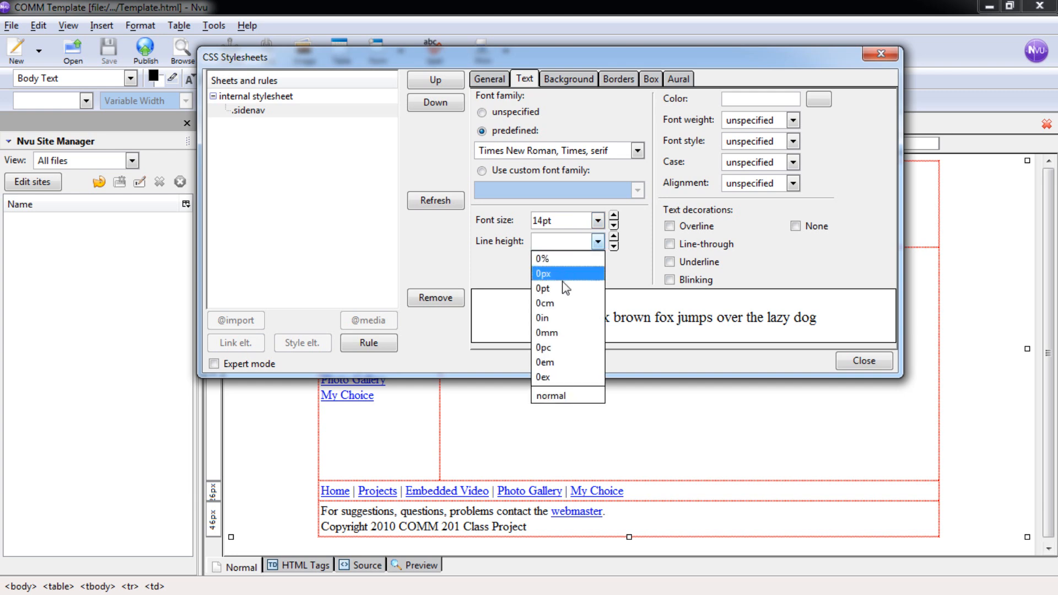
click(543, 288)
text(28)
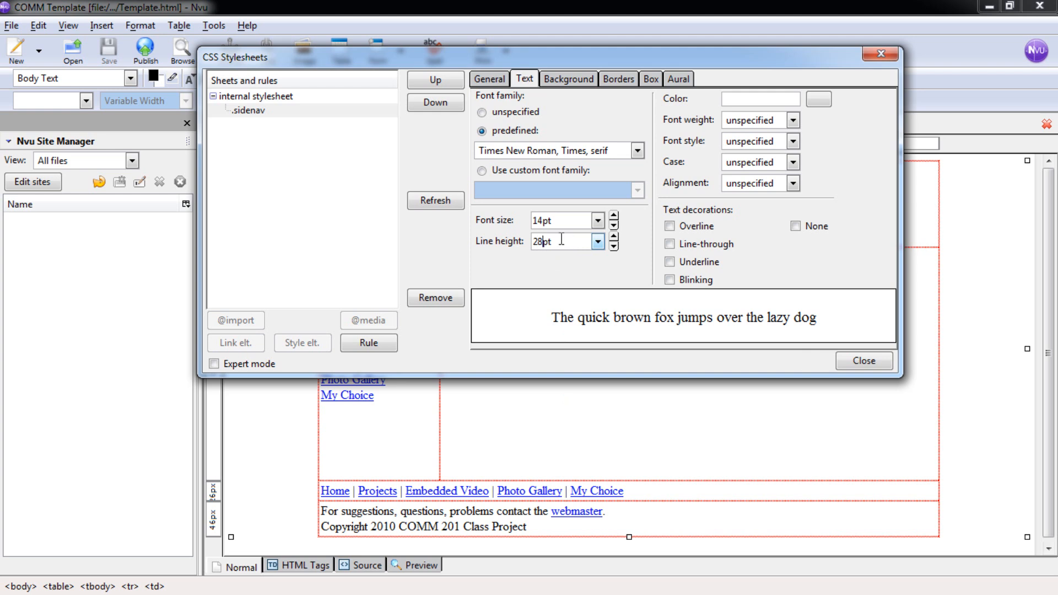
mouse_move(749, 103)
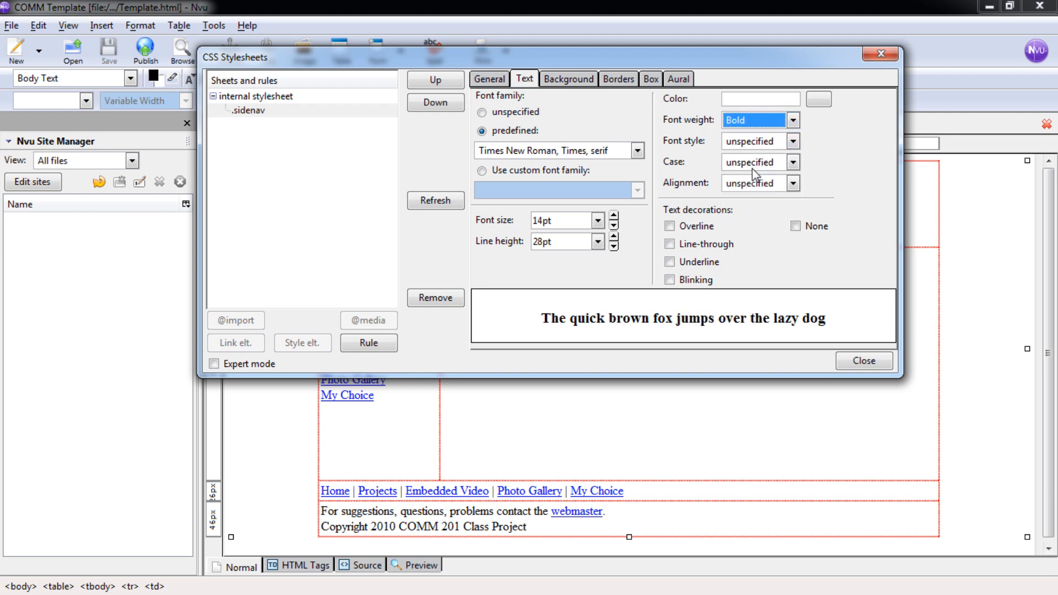
click(792, 141)
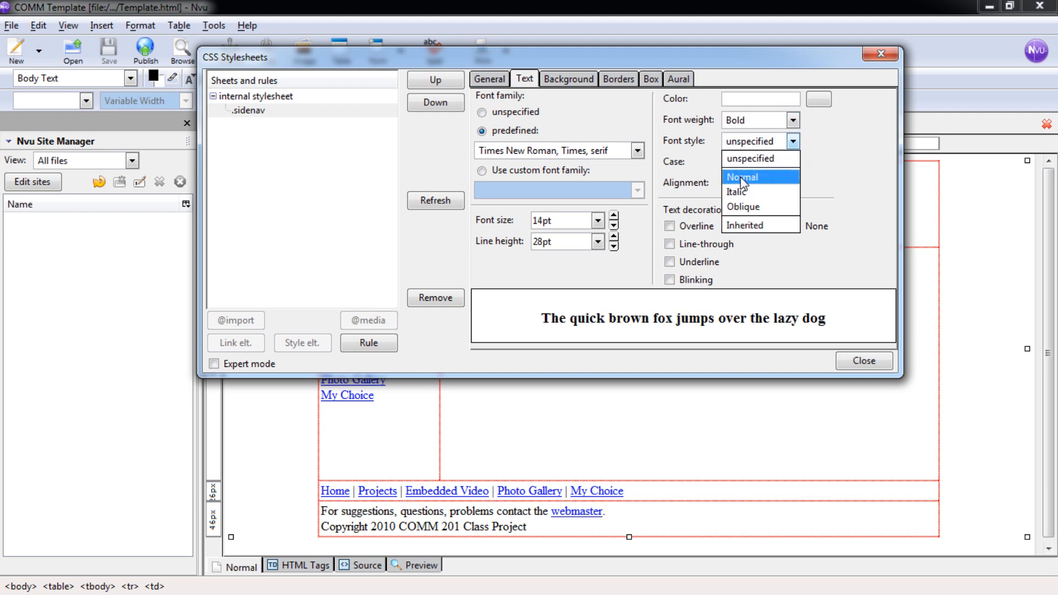
click(742, 176)
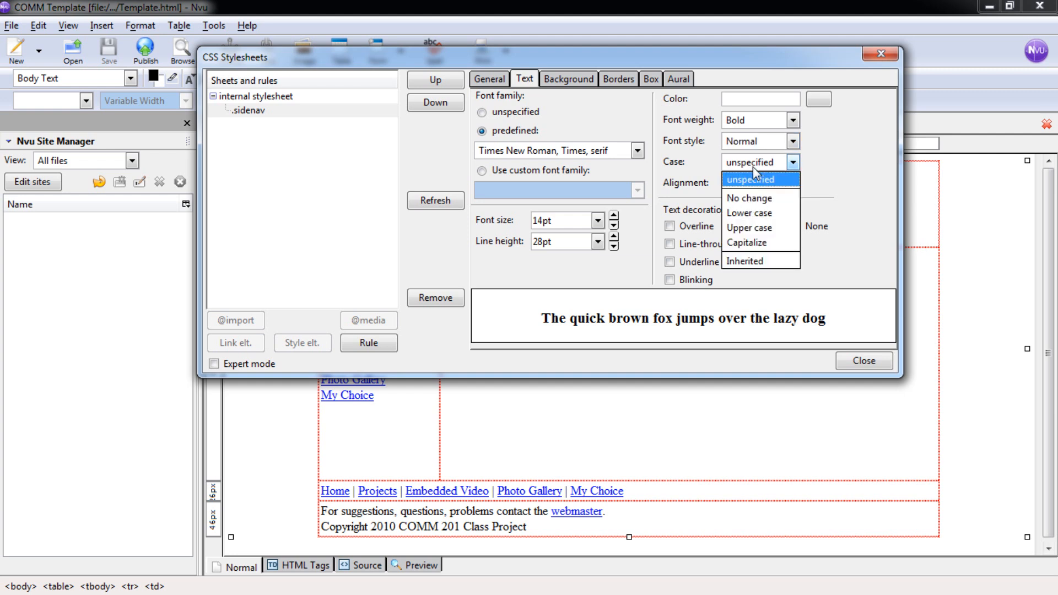
mouse_move(750, 197)
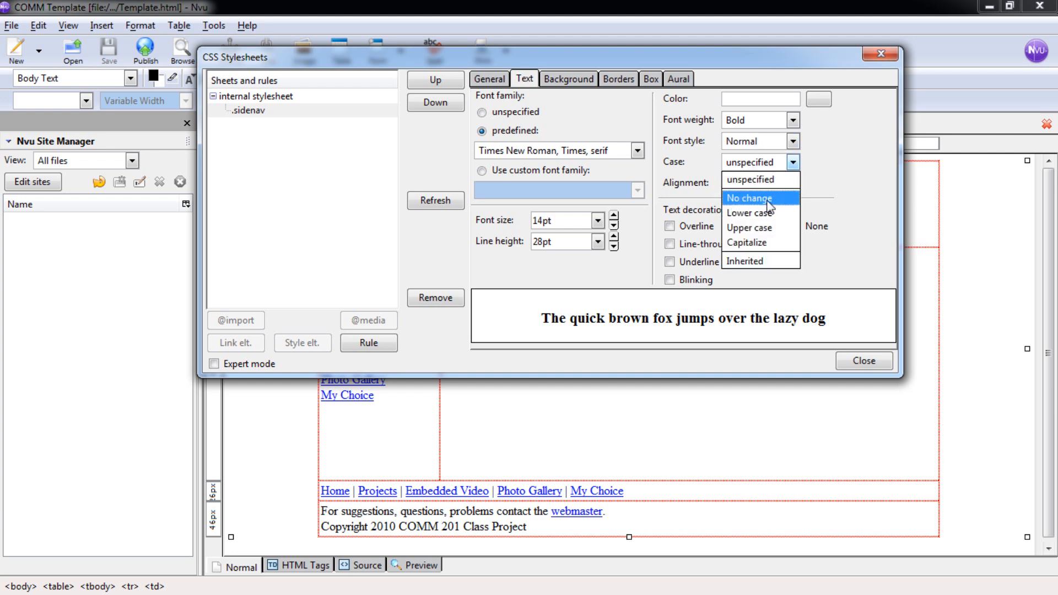
mouse_move(762, 243)
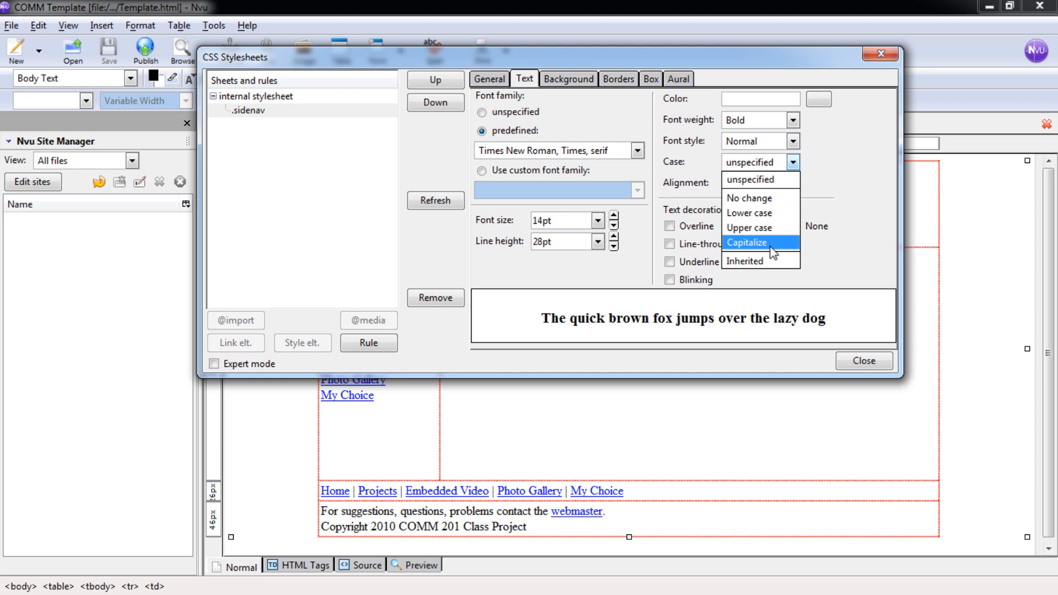
Step: Set the text case to 'No change' and the alignment to Center
click(750, 197)
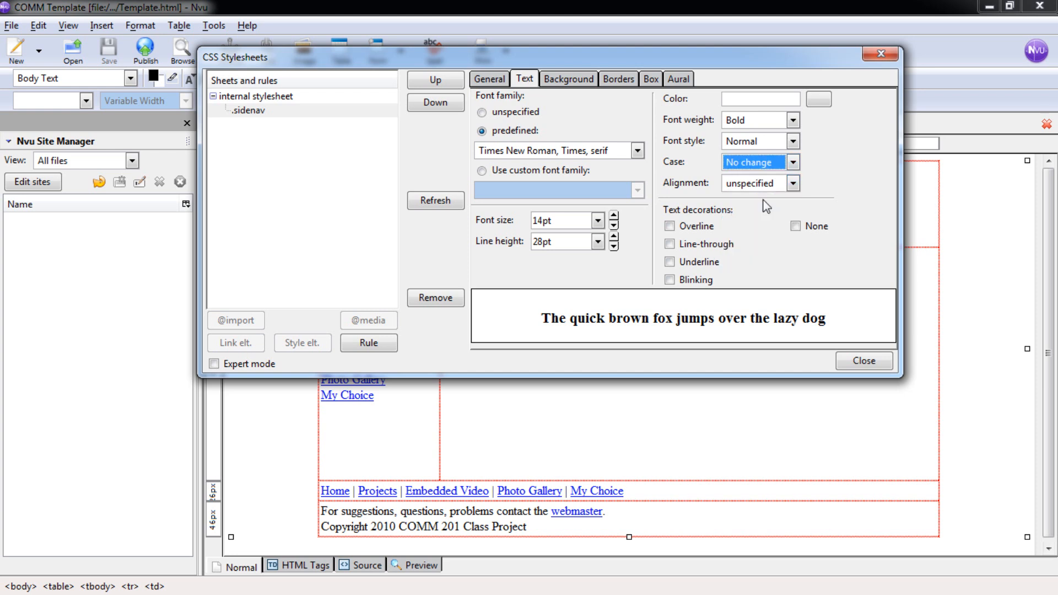
mouse_move(722, 196)
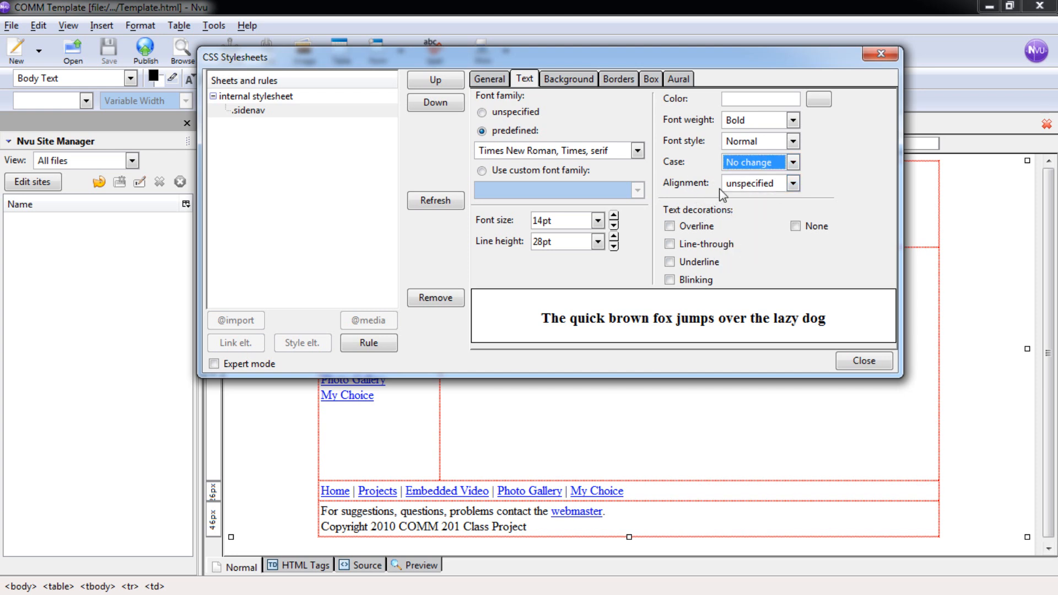
click(792, 183)
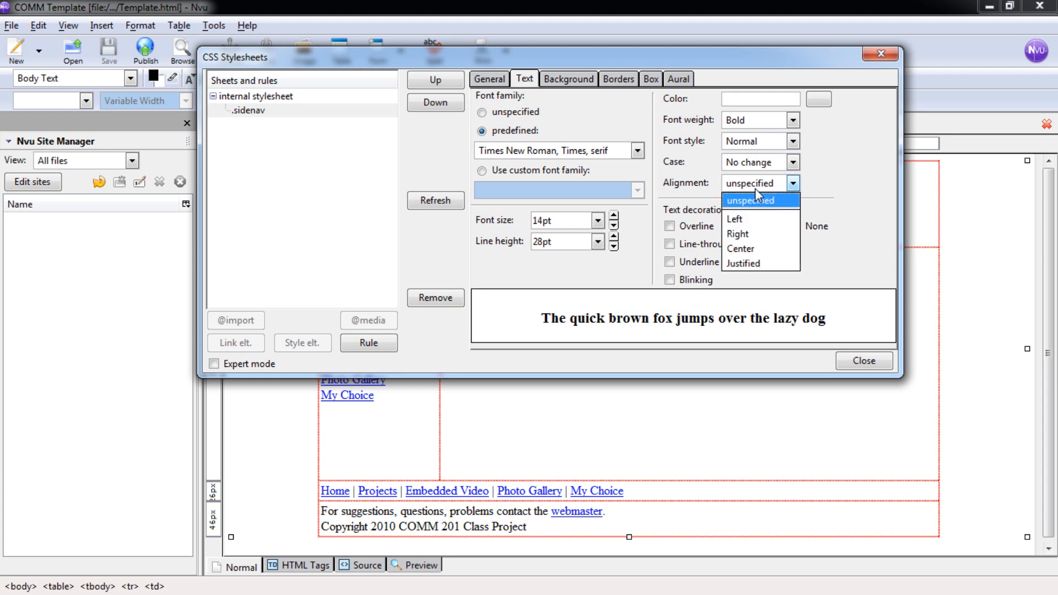
click(740, 248)
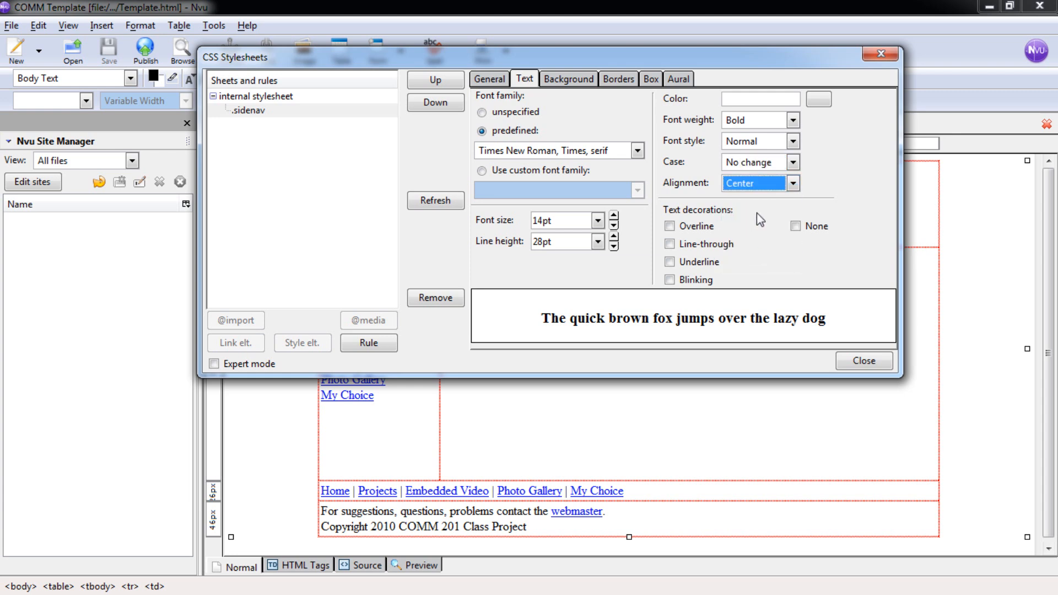
mouse_move(757, 221)
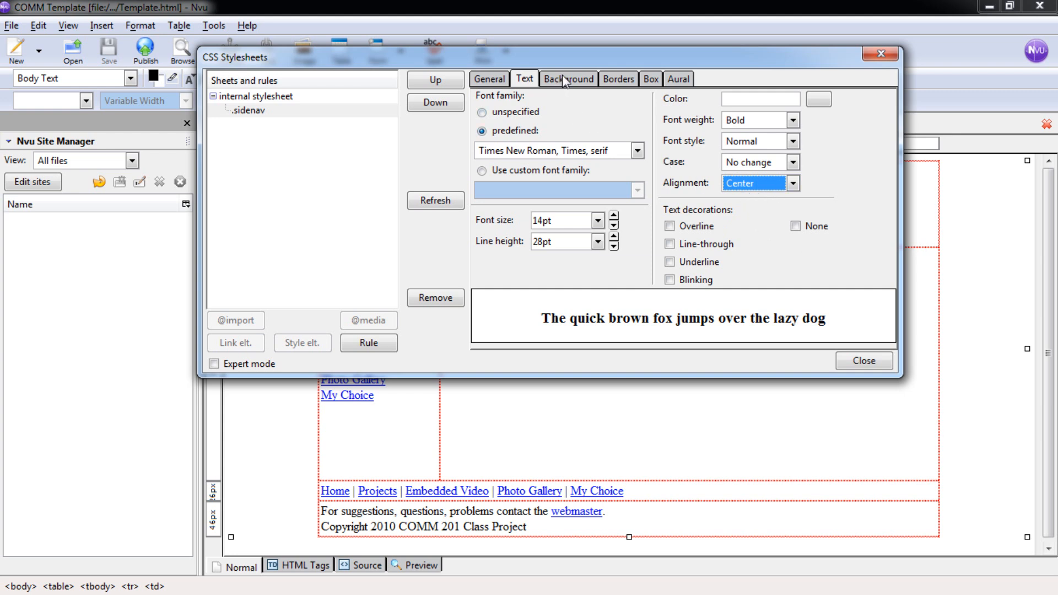
Step: Set the rule's background colour to hex a2a5a4 and confirm it
click(568, 80)
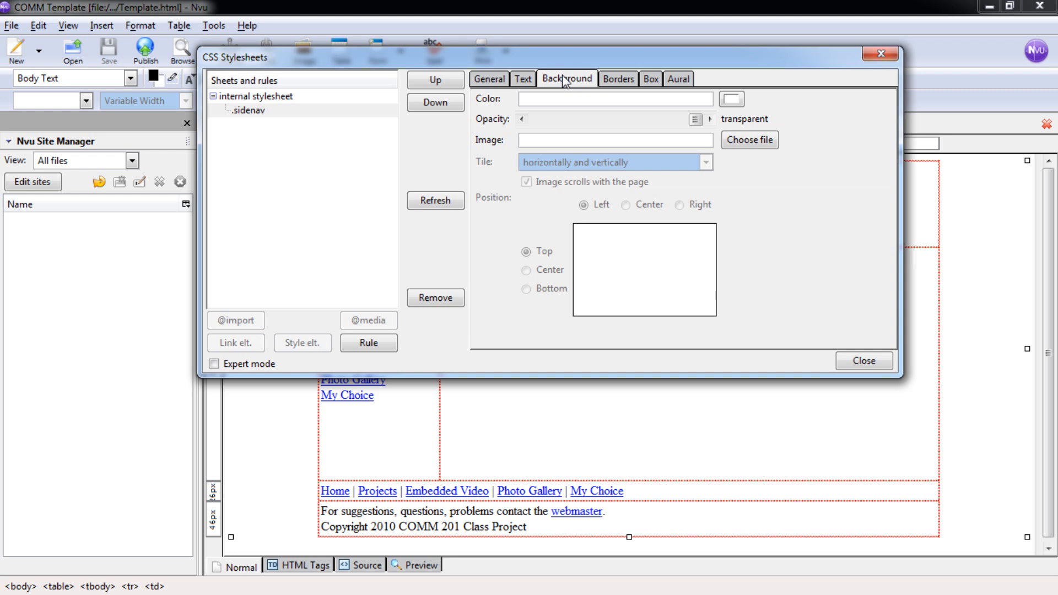
mouse_move(676, 104)
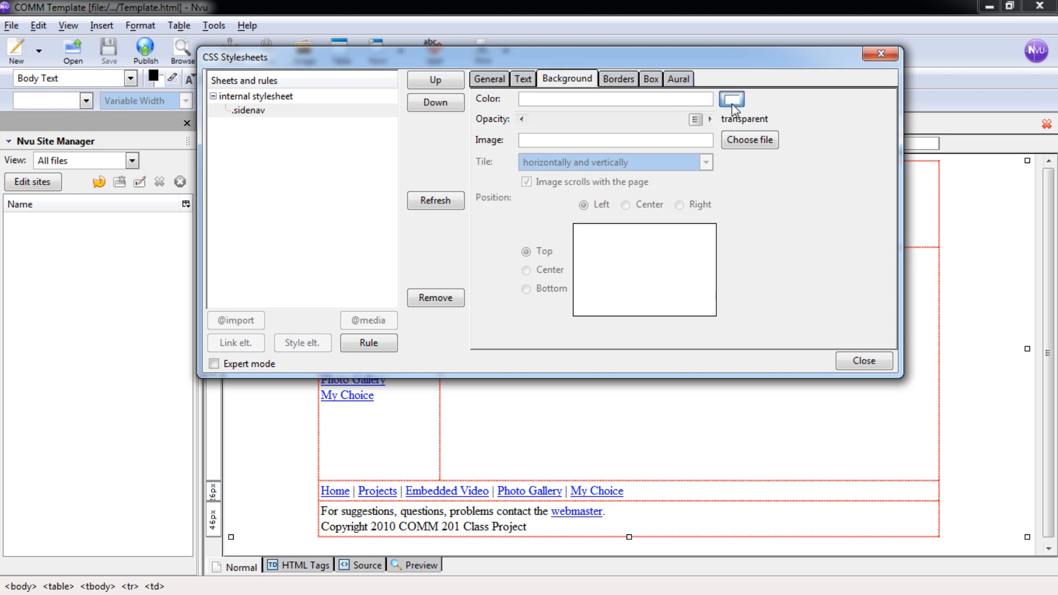
click(732, 98)
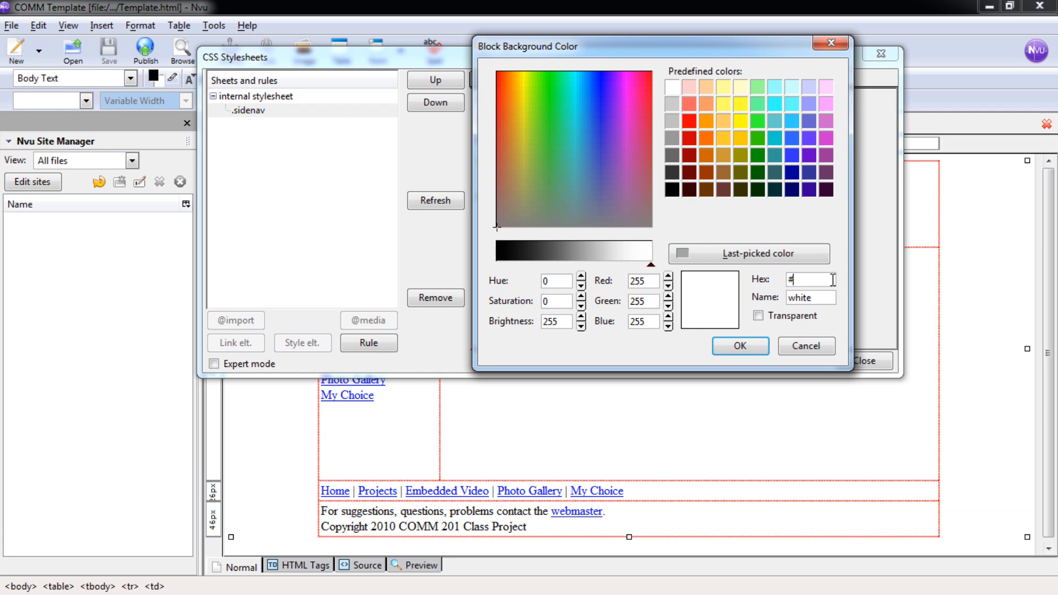
text(a)
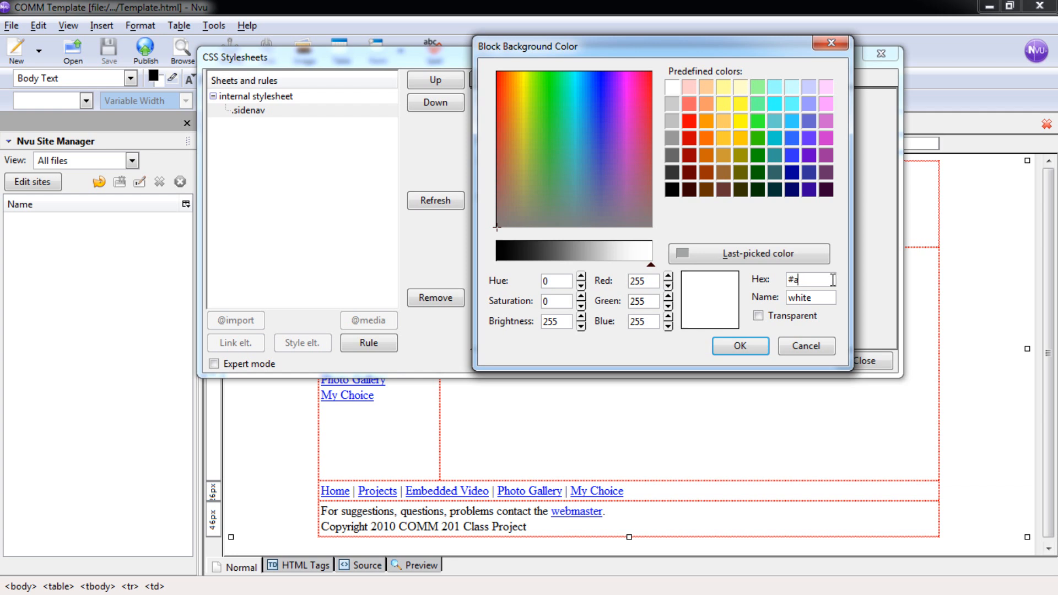
text(2a5)
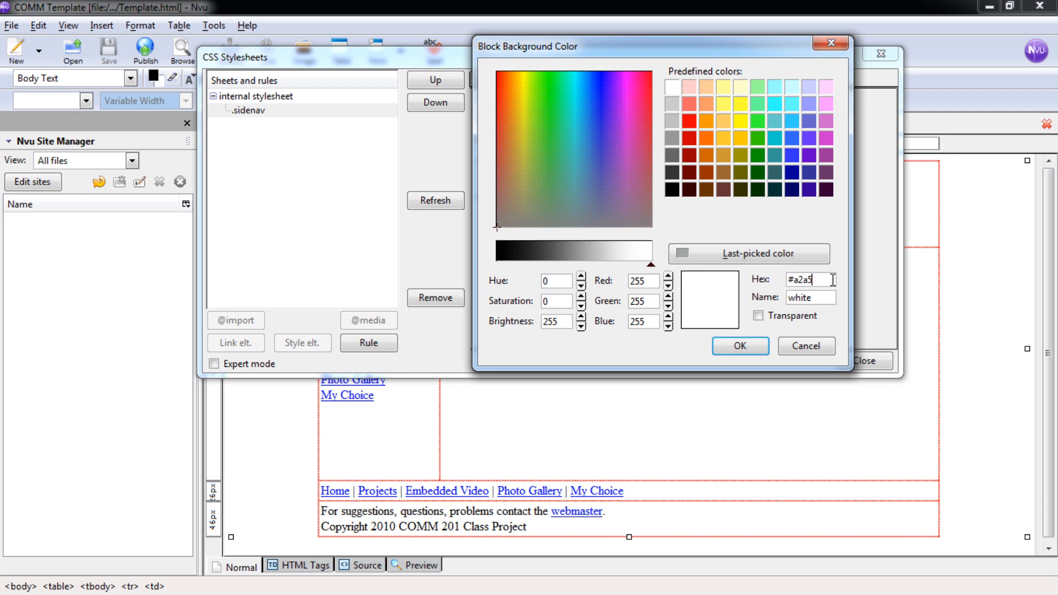
text(a4)
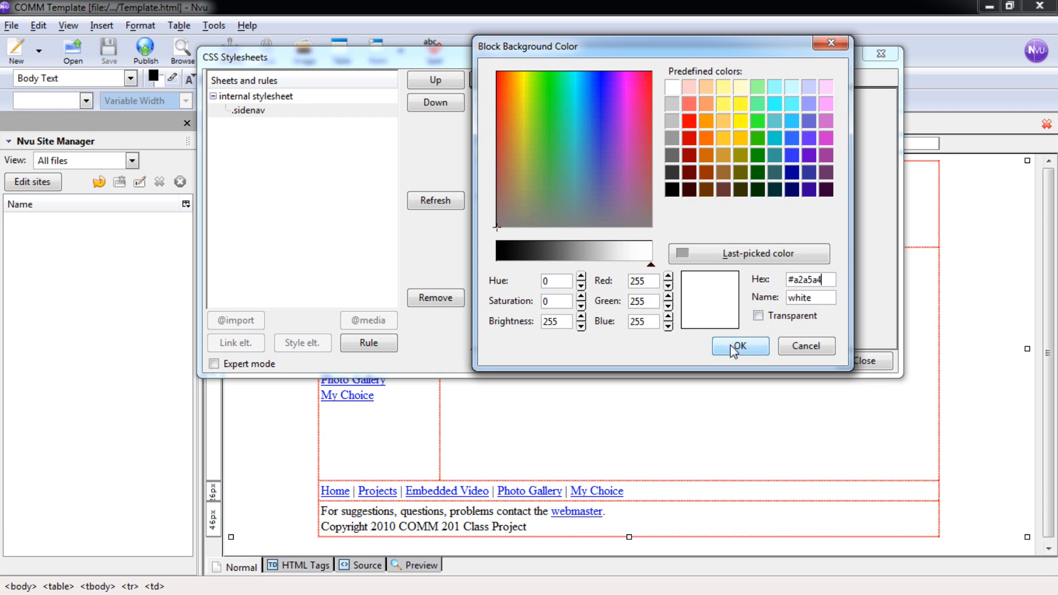
click(740, 346)
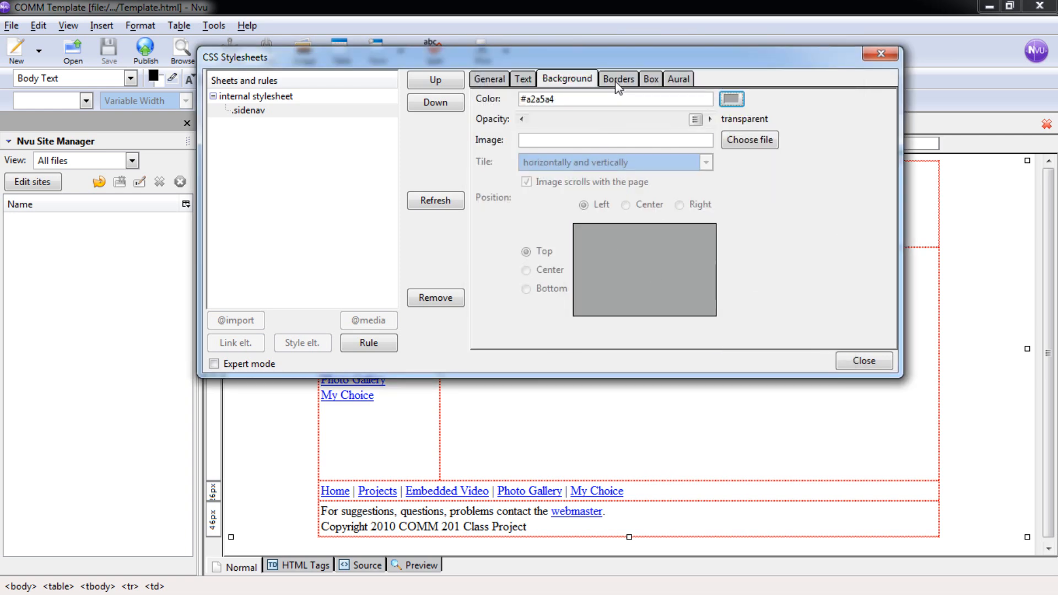
Step: Show the rule's Borders settings with the Top Style choices listed
click(615, 79)
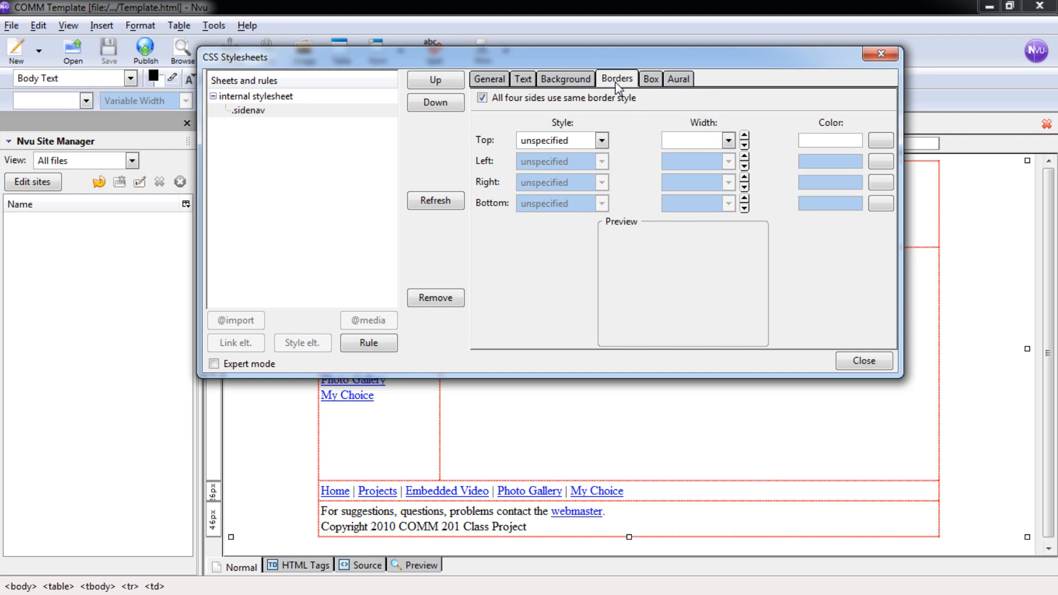
mouse_move(584, 115)
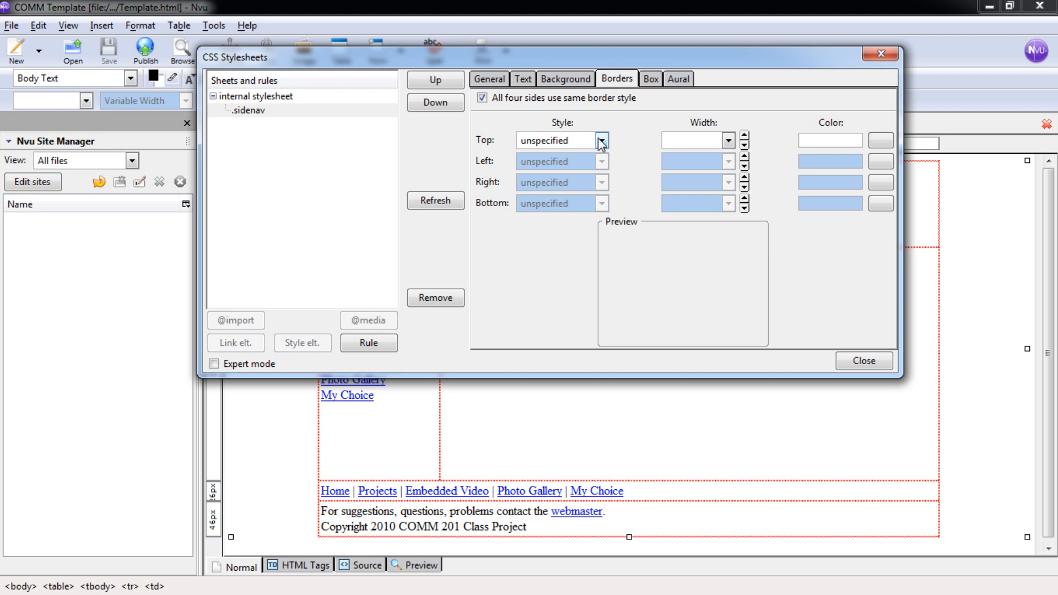
click(601, 140)
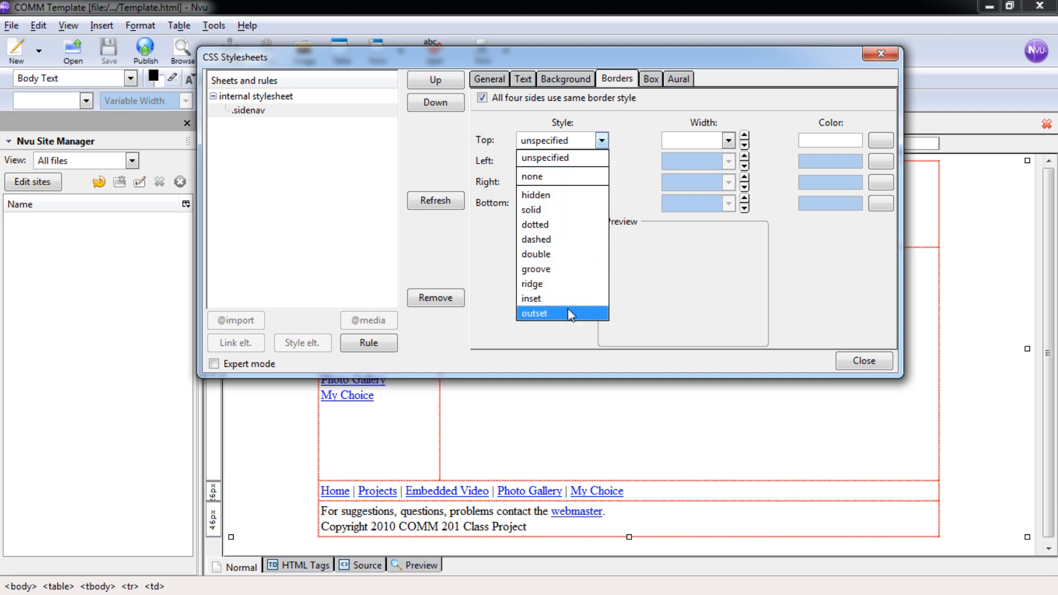
mouse_move(626, 123)
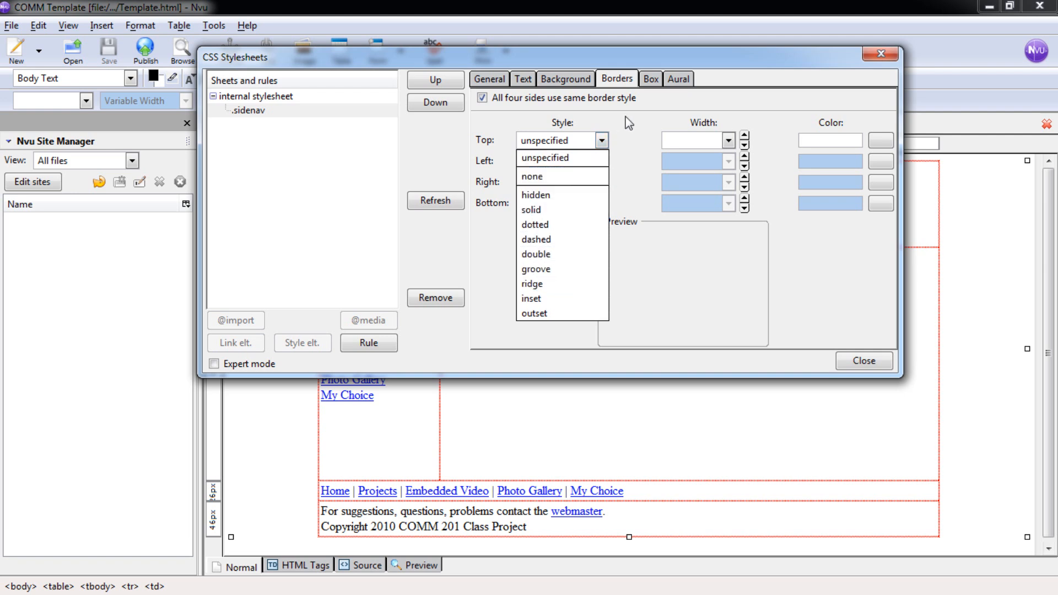
Step: Set the rule's Box display to table-header-group and close the stylesheet editor
click(651, 80)
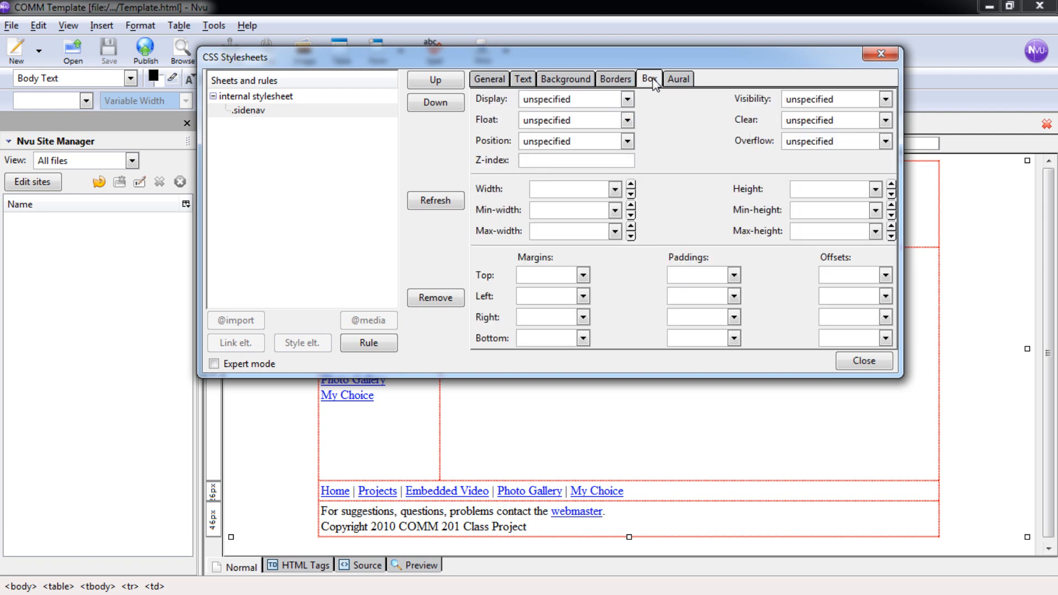
click(648, 79)
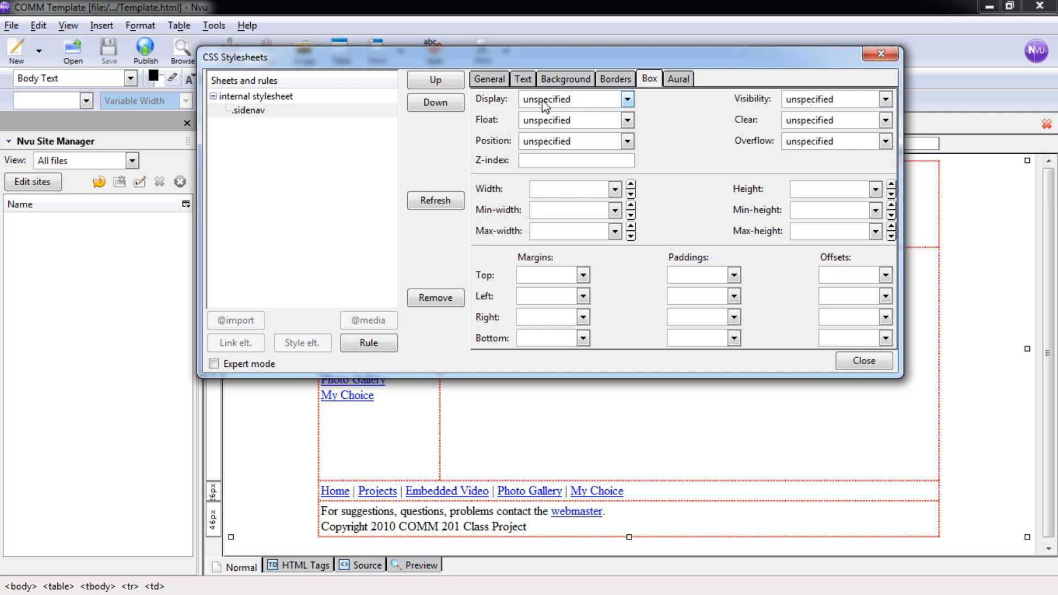
click(625, 99)
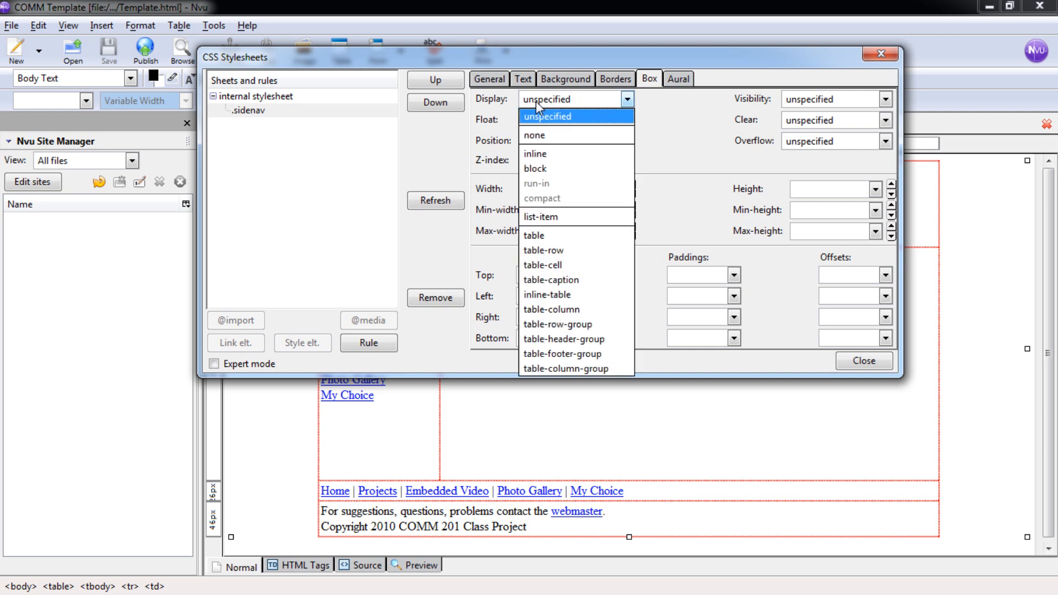
mouse_move(565, 338)
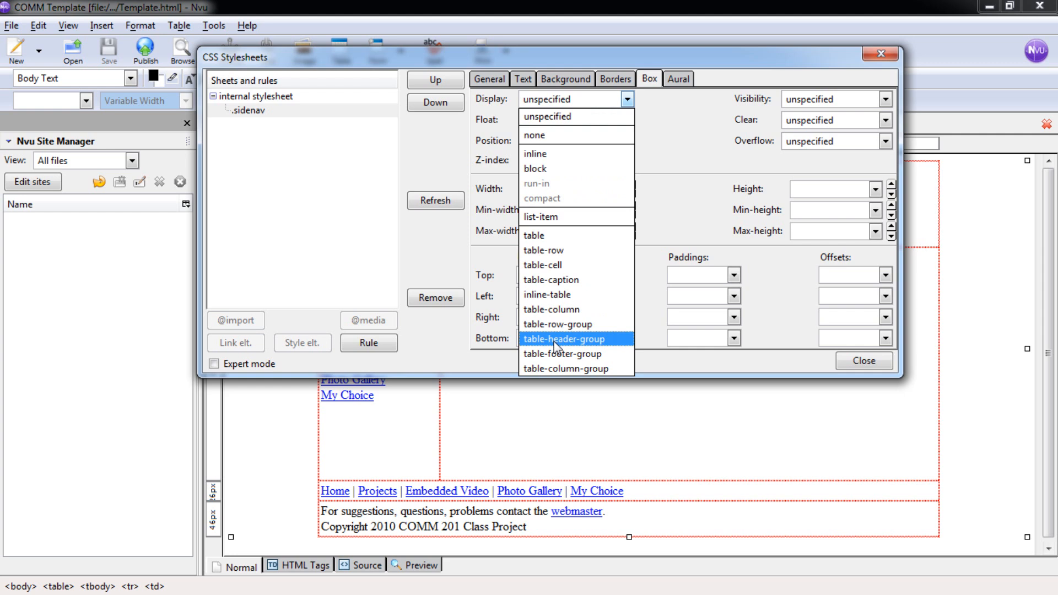
click(566, 338)
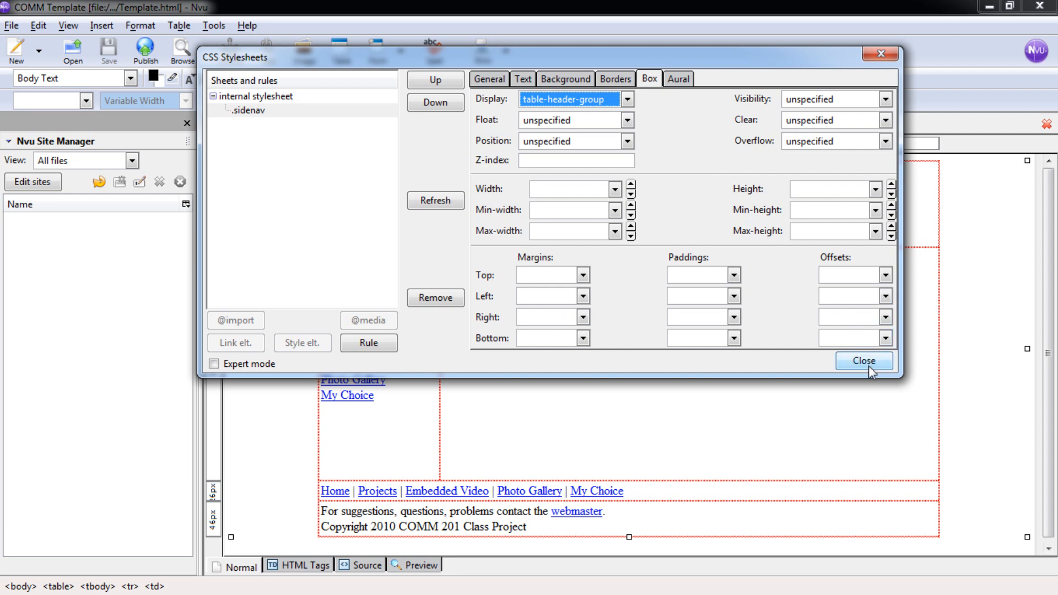
click(865, 361)
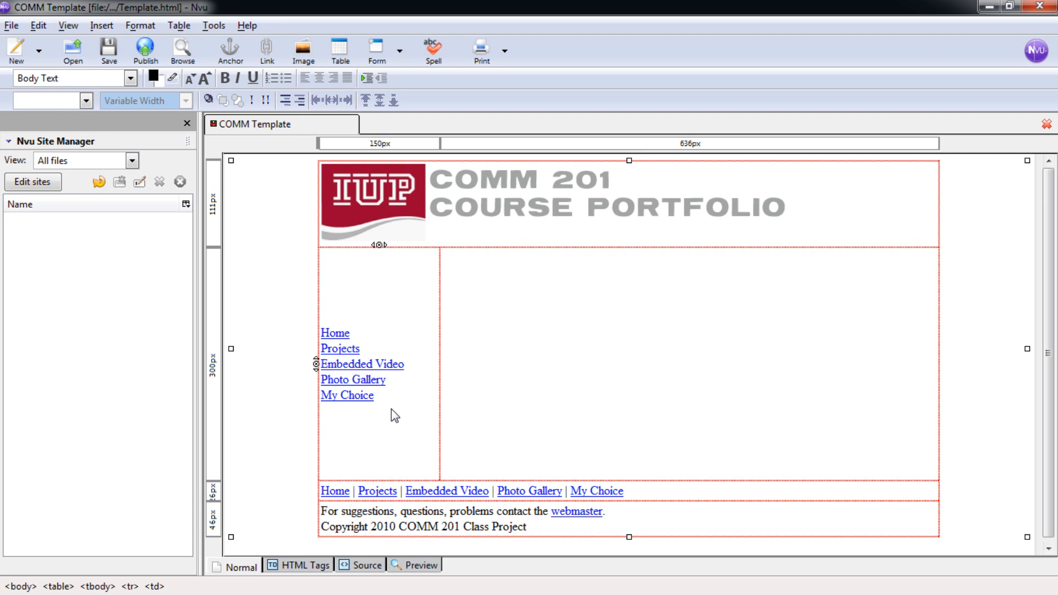
mouse_move(348, 395)
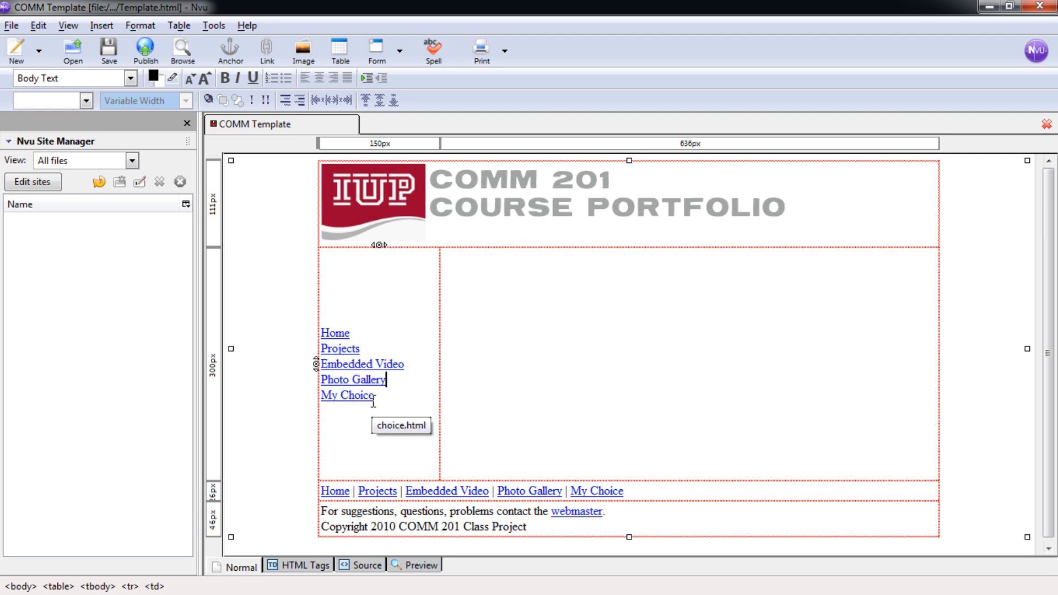
mouse_move(401, 407)
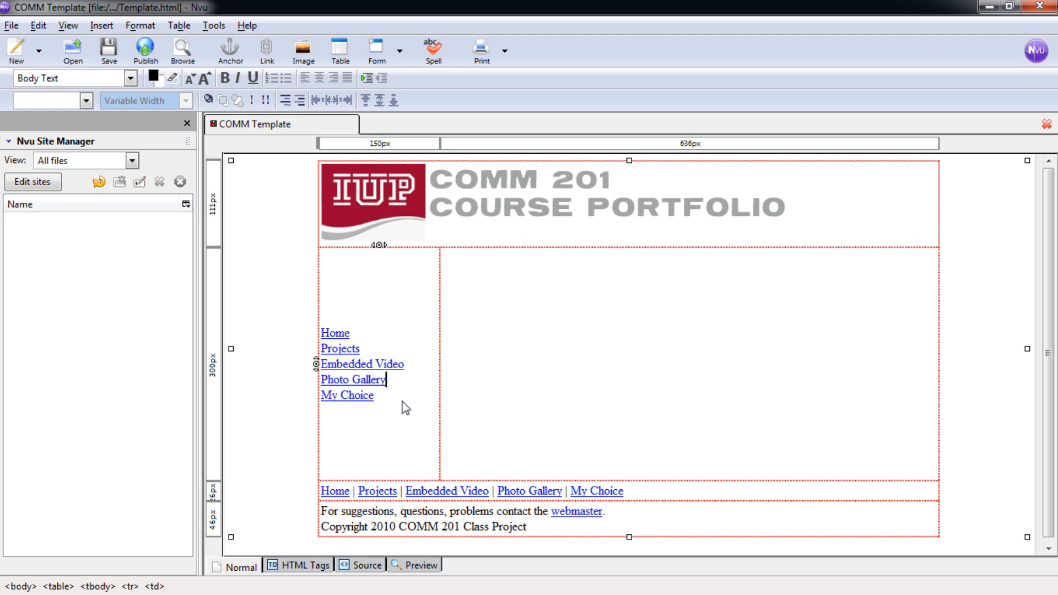
mouse_move(380, 322)
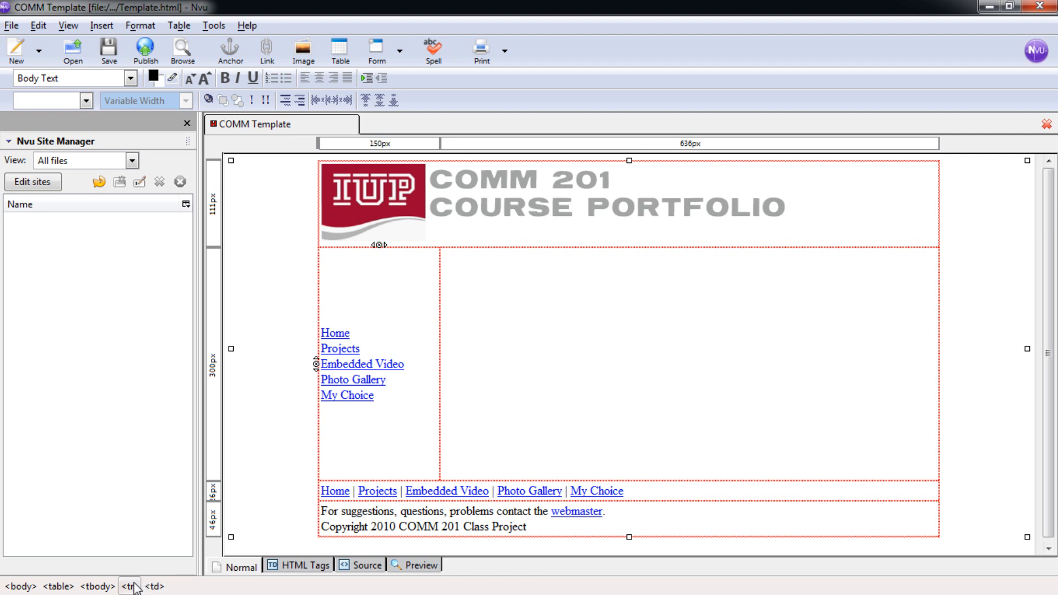
mouse_move(315, 385)
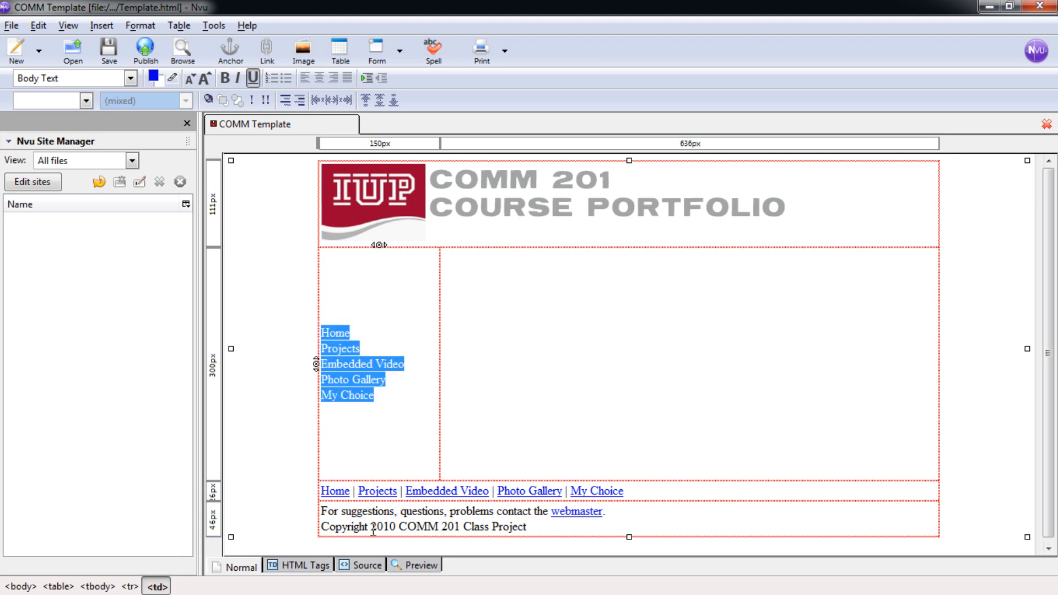
mouse_move(369, 361)
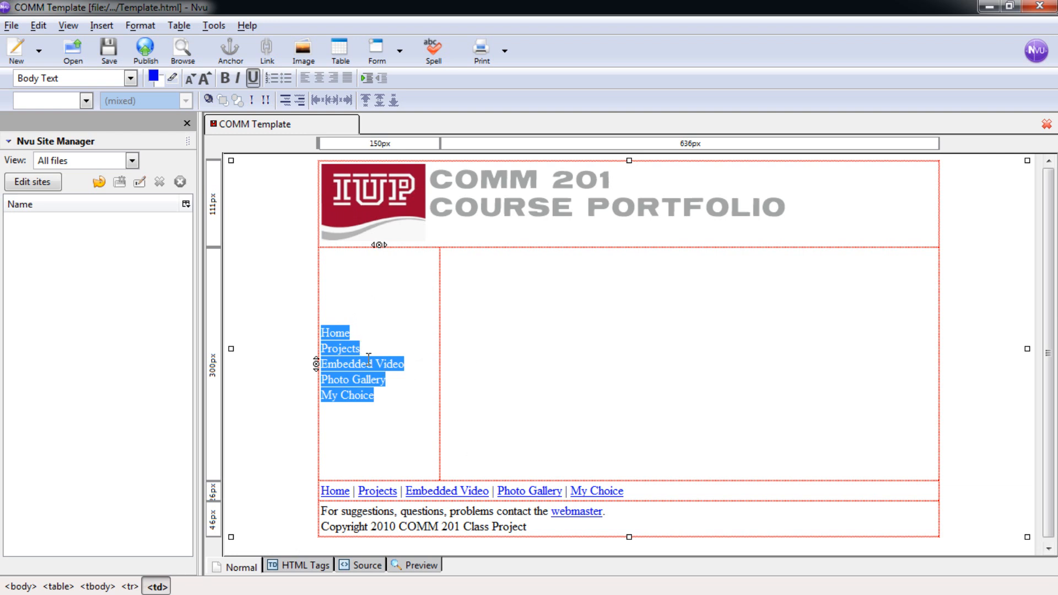
mouse_move(92, 116)
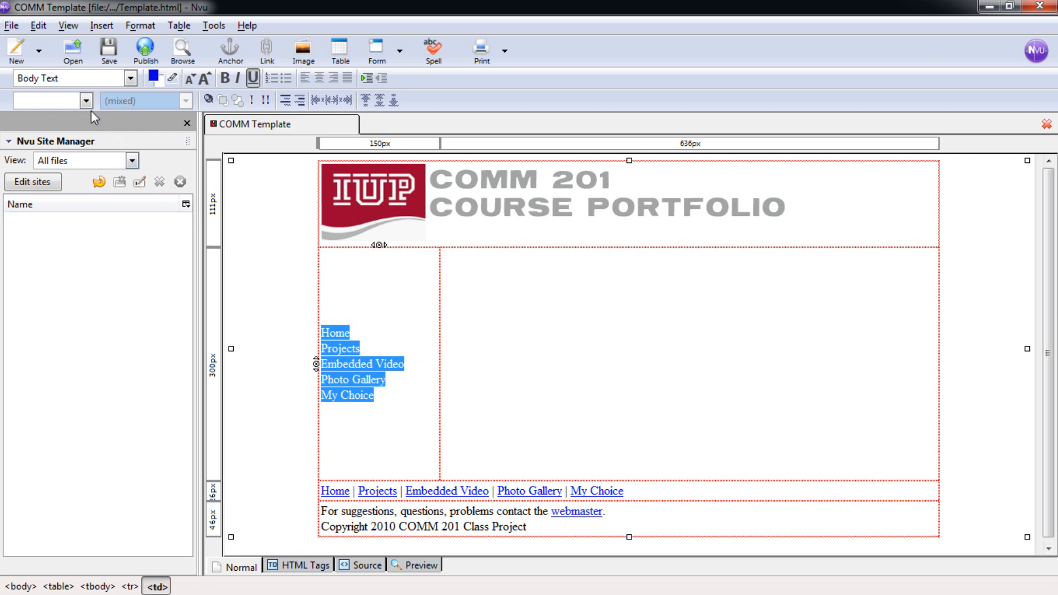
Step: List the format toolbar's style classes, showing sidenav for the selected links
click(85, 101)
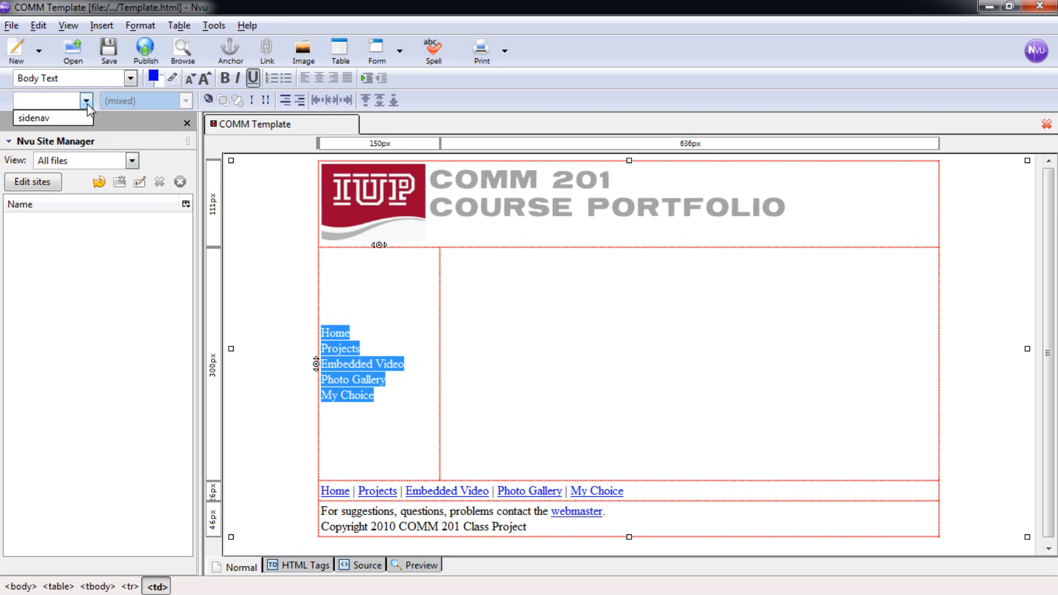